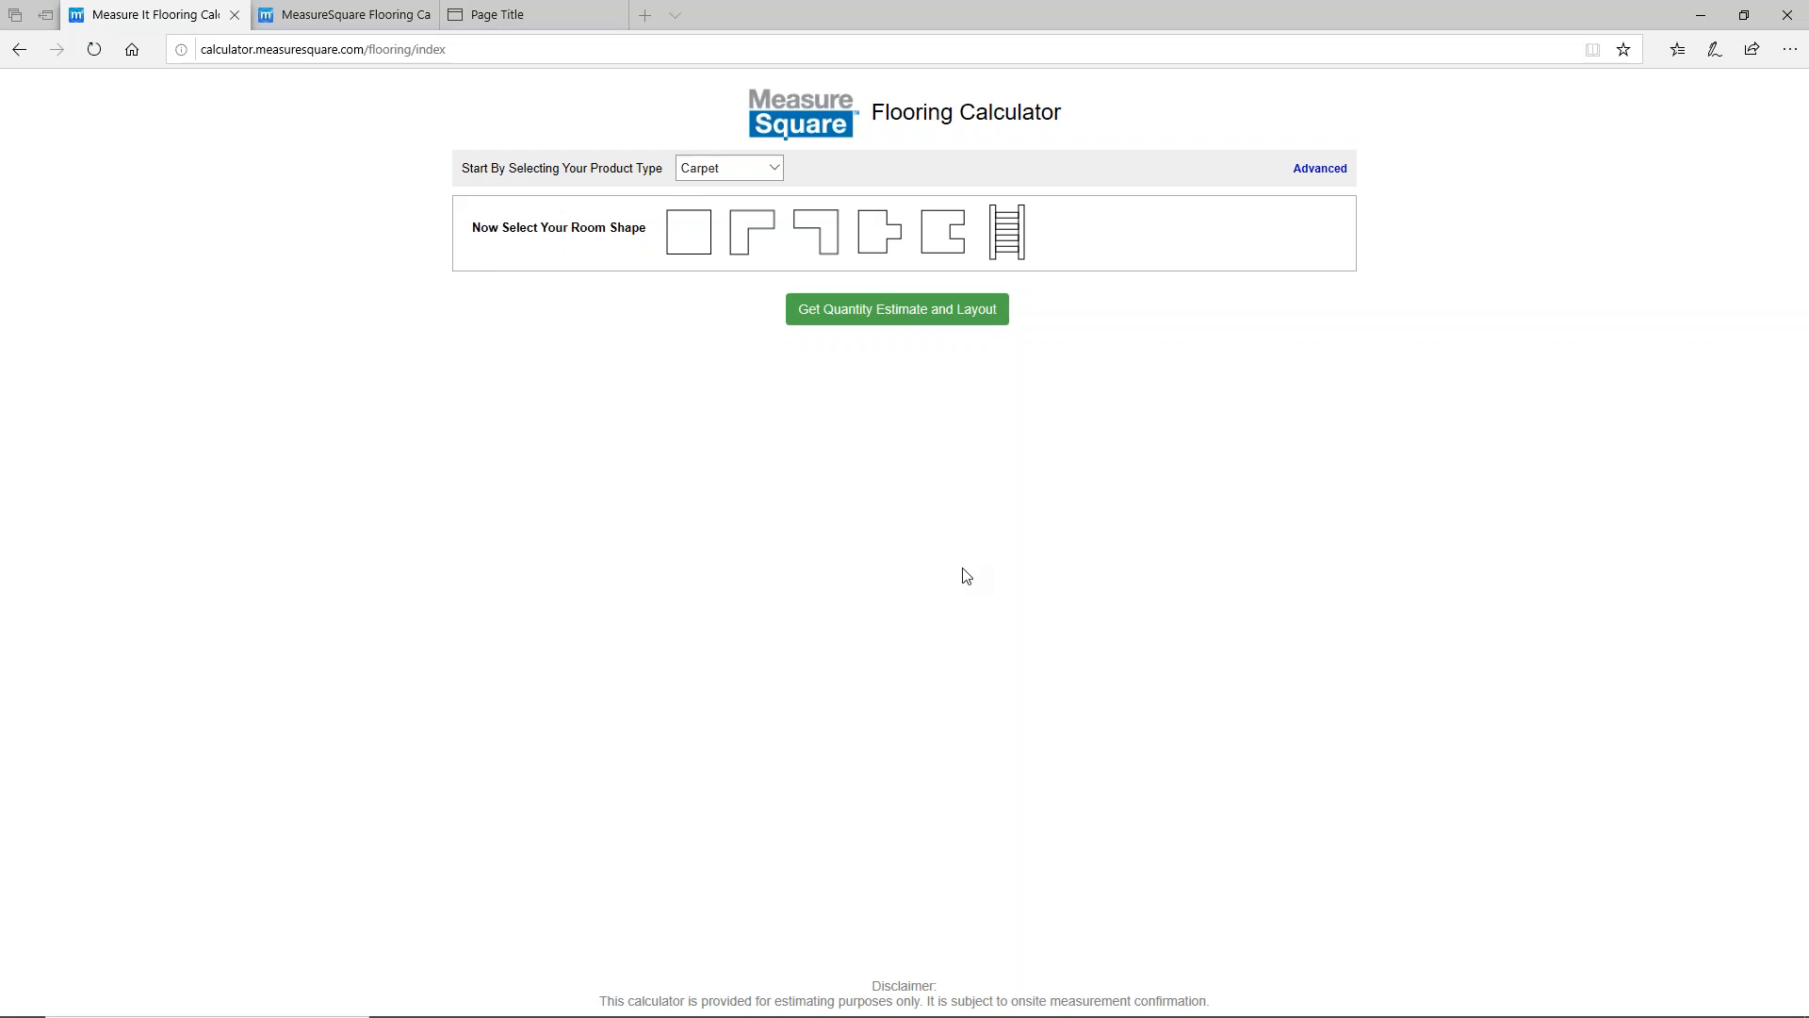
pyautogui.moveTo(995, 360)
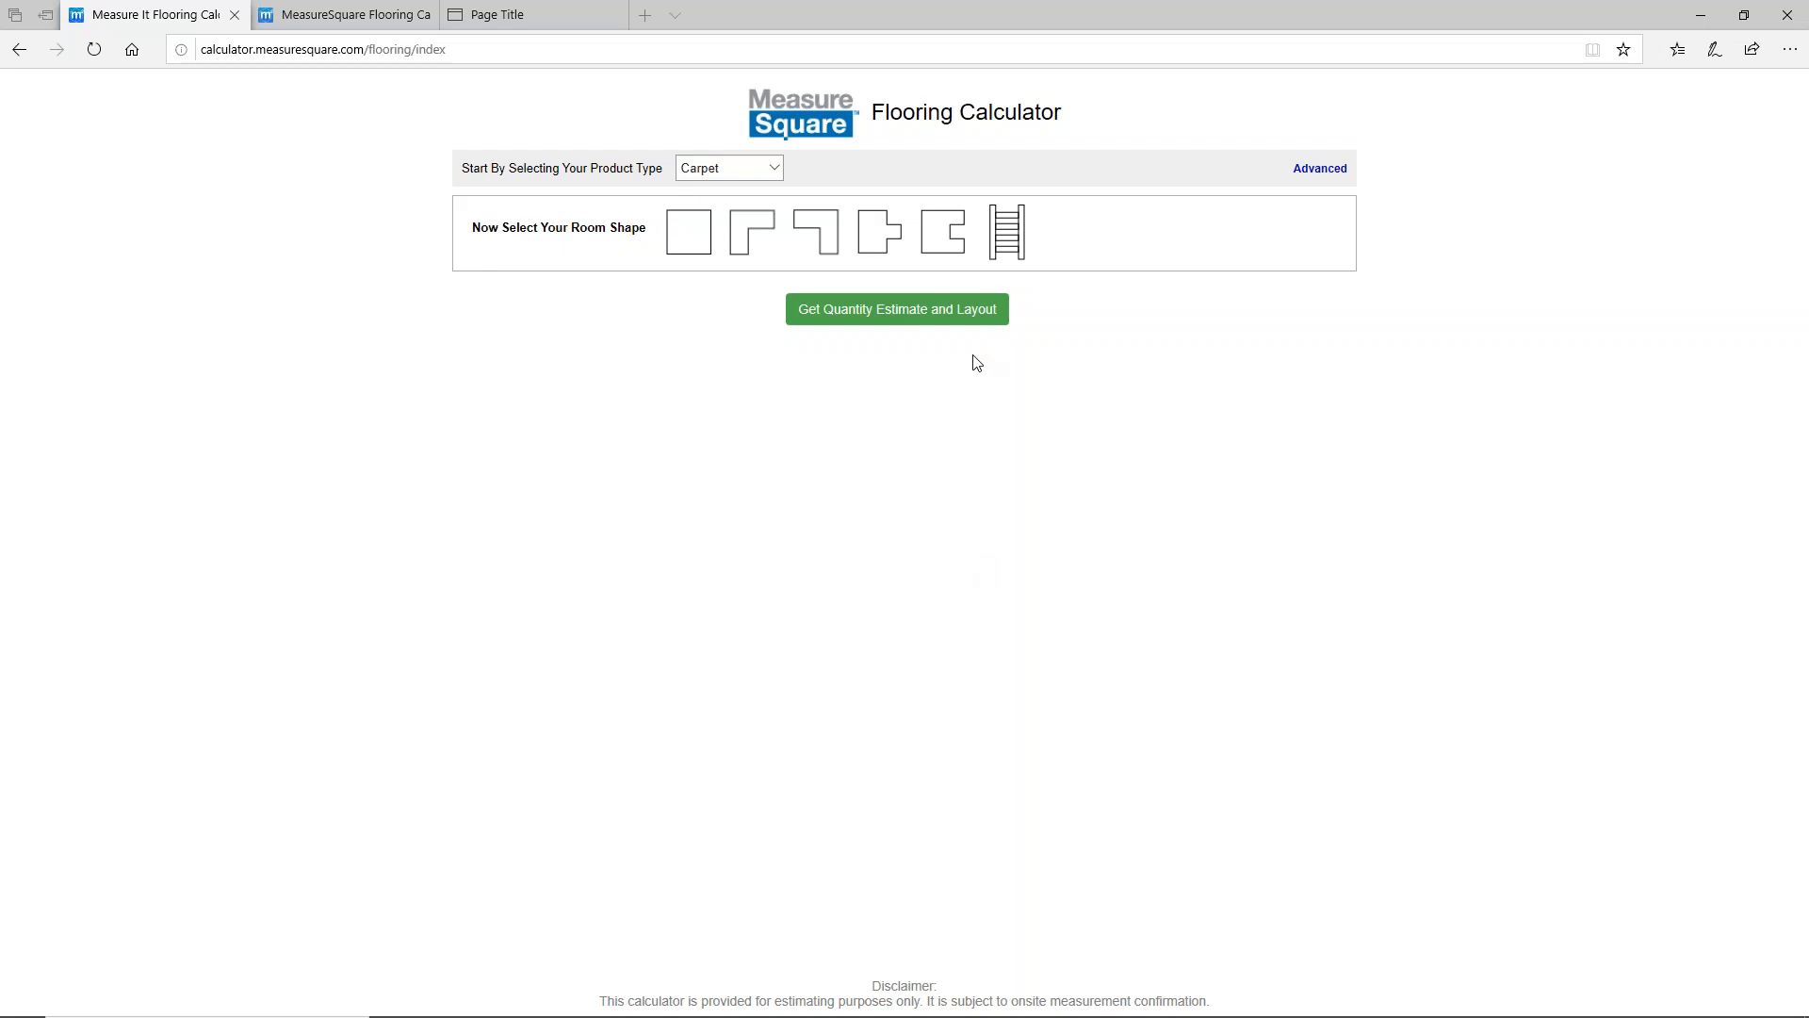
pyautogui.moveTo(902, 382)
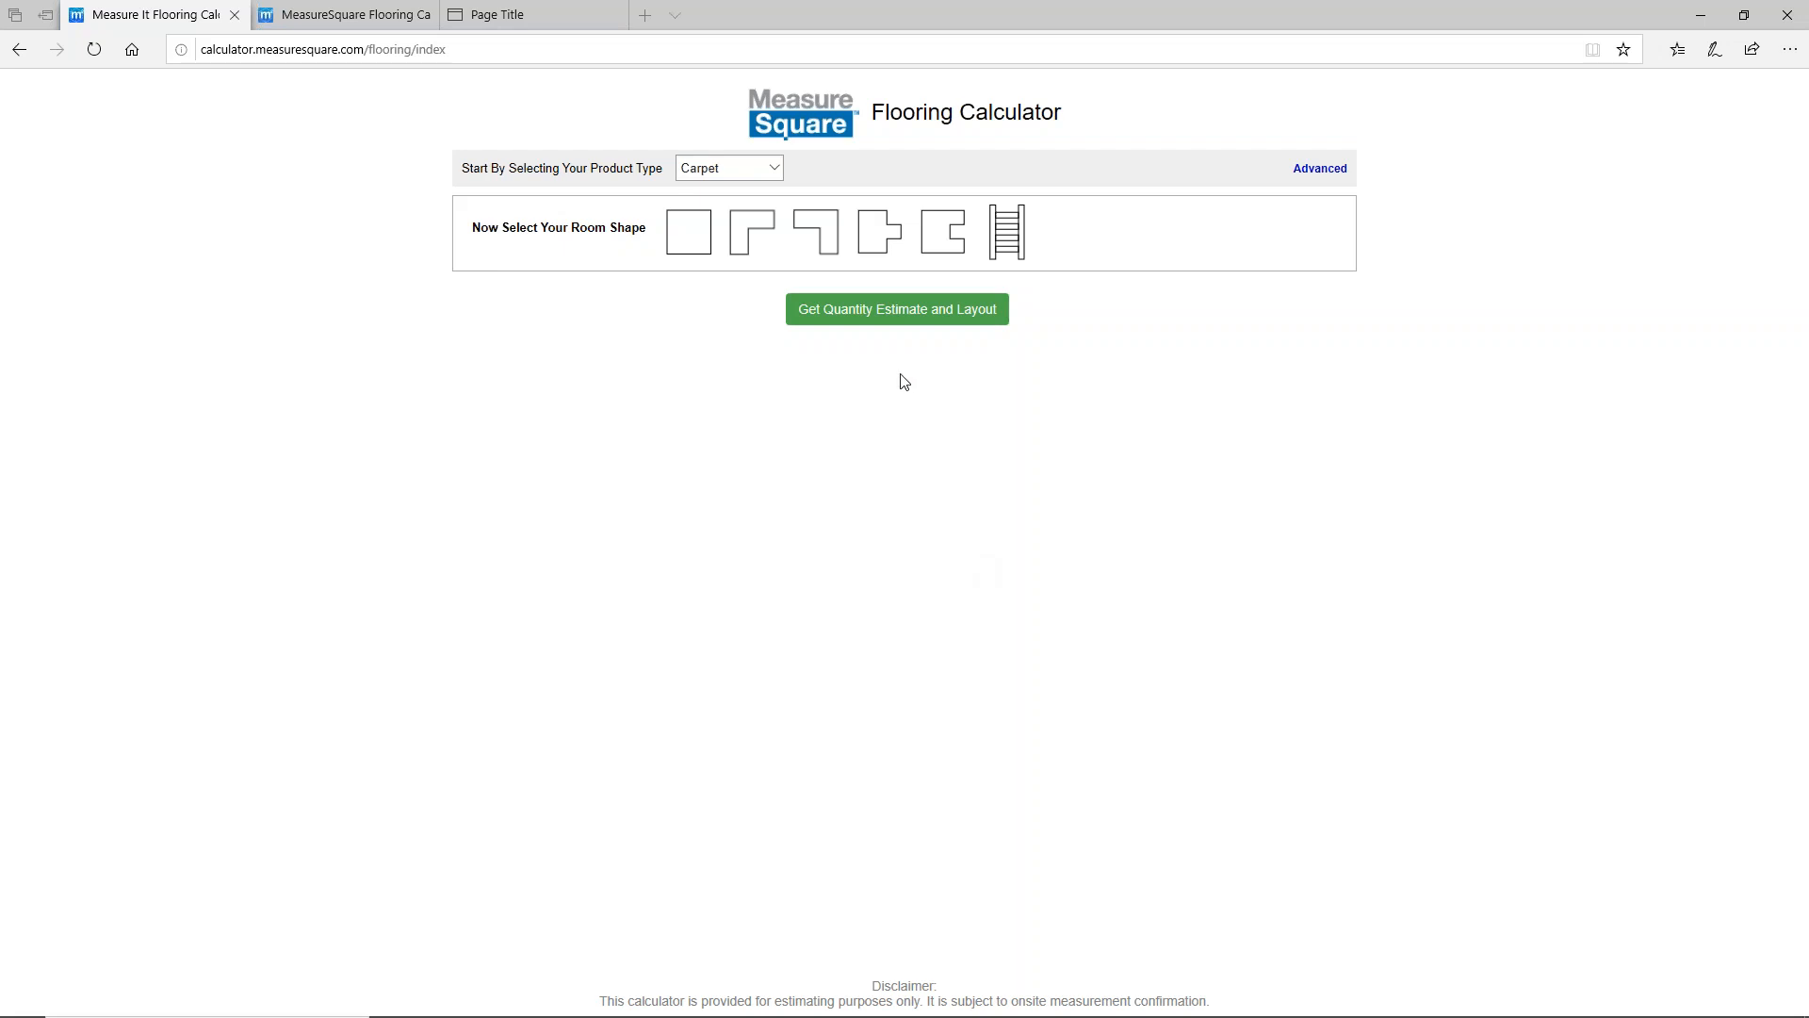
# Step: Add a 20' by 12' rectangular room and an L-shaped second room with default dimensions
pyautogui.click(727, 167)
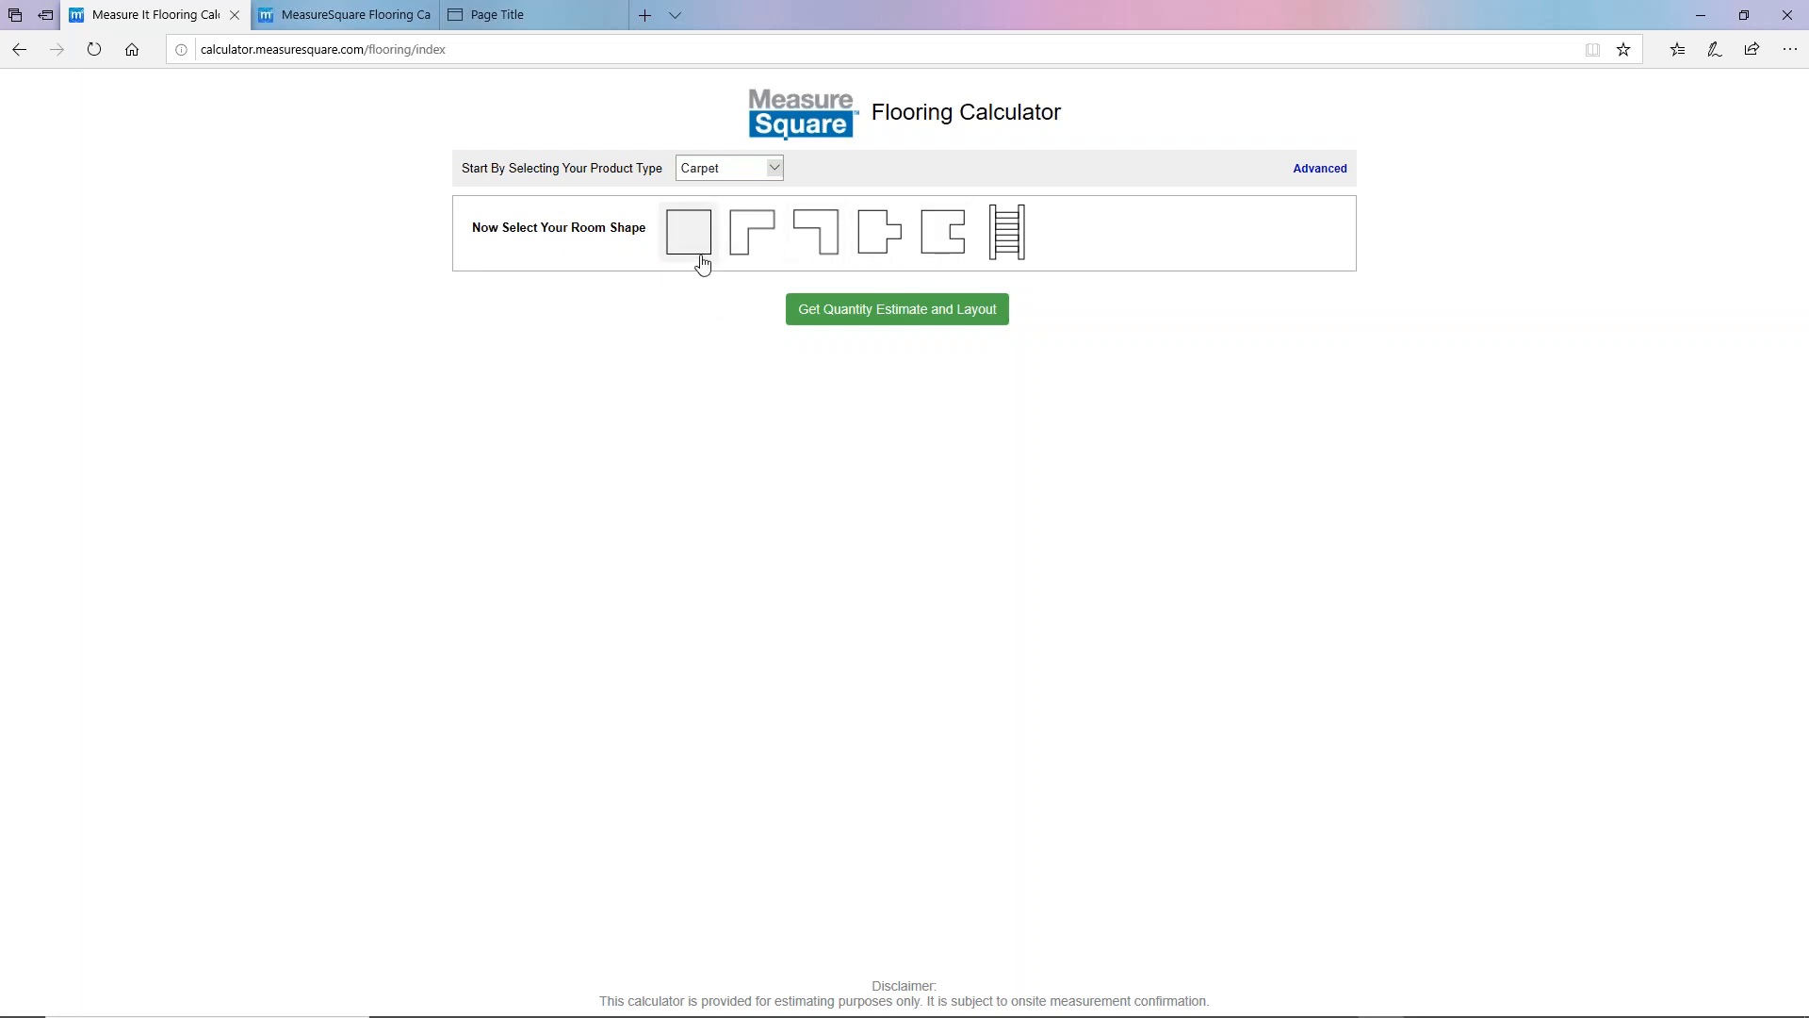
pyautogui.click(688, 230)
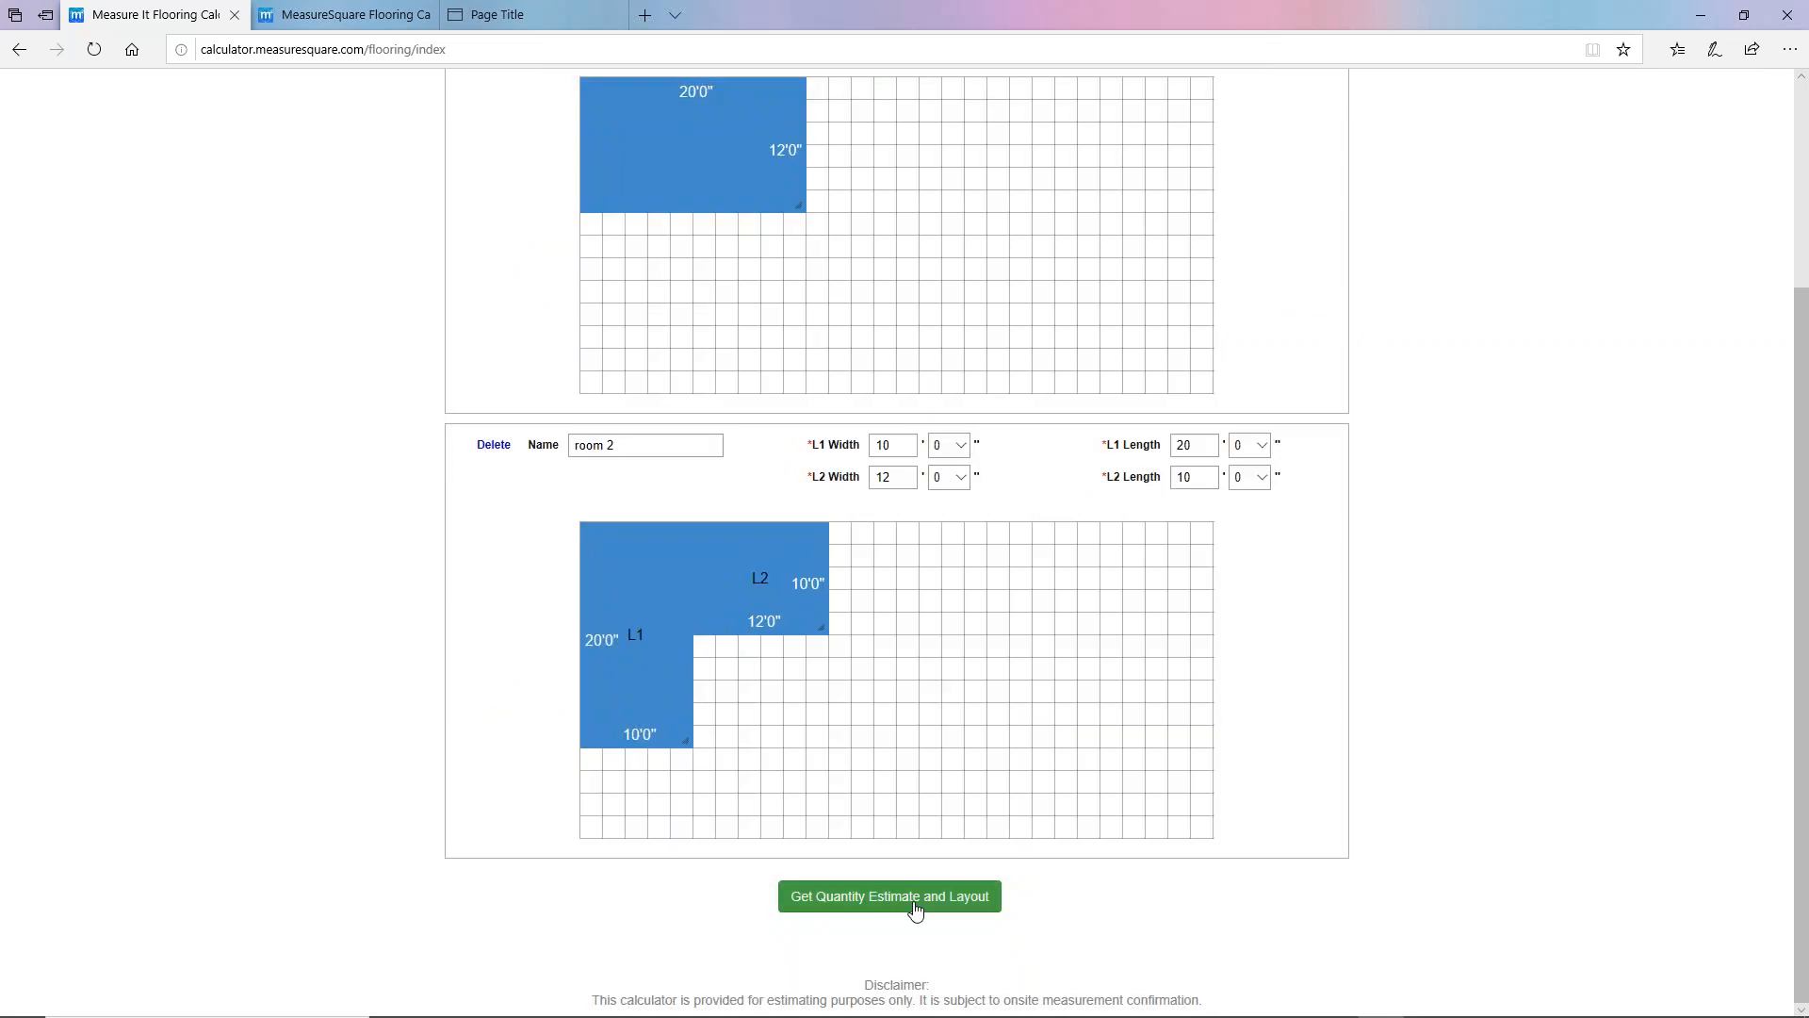
# Step: Generate the carpet estimate report (633 SF, 560 SF net, 11.53% waste), then switch to the info page
pyautogui.click(887, 895)
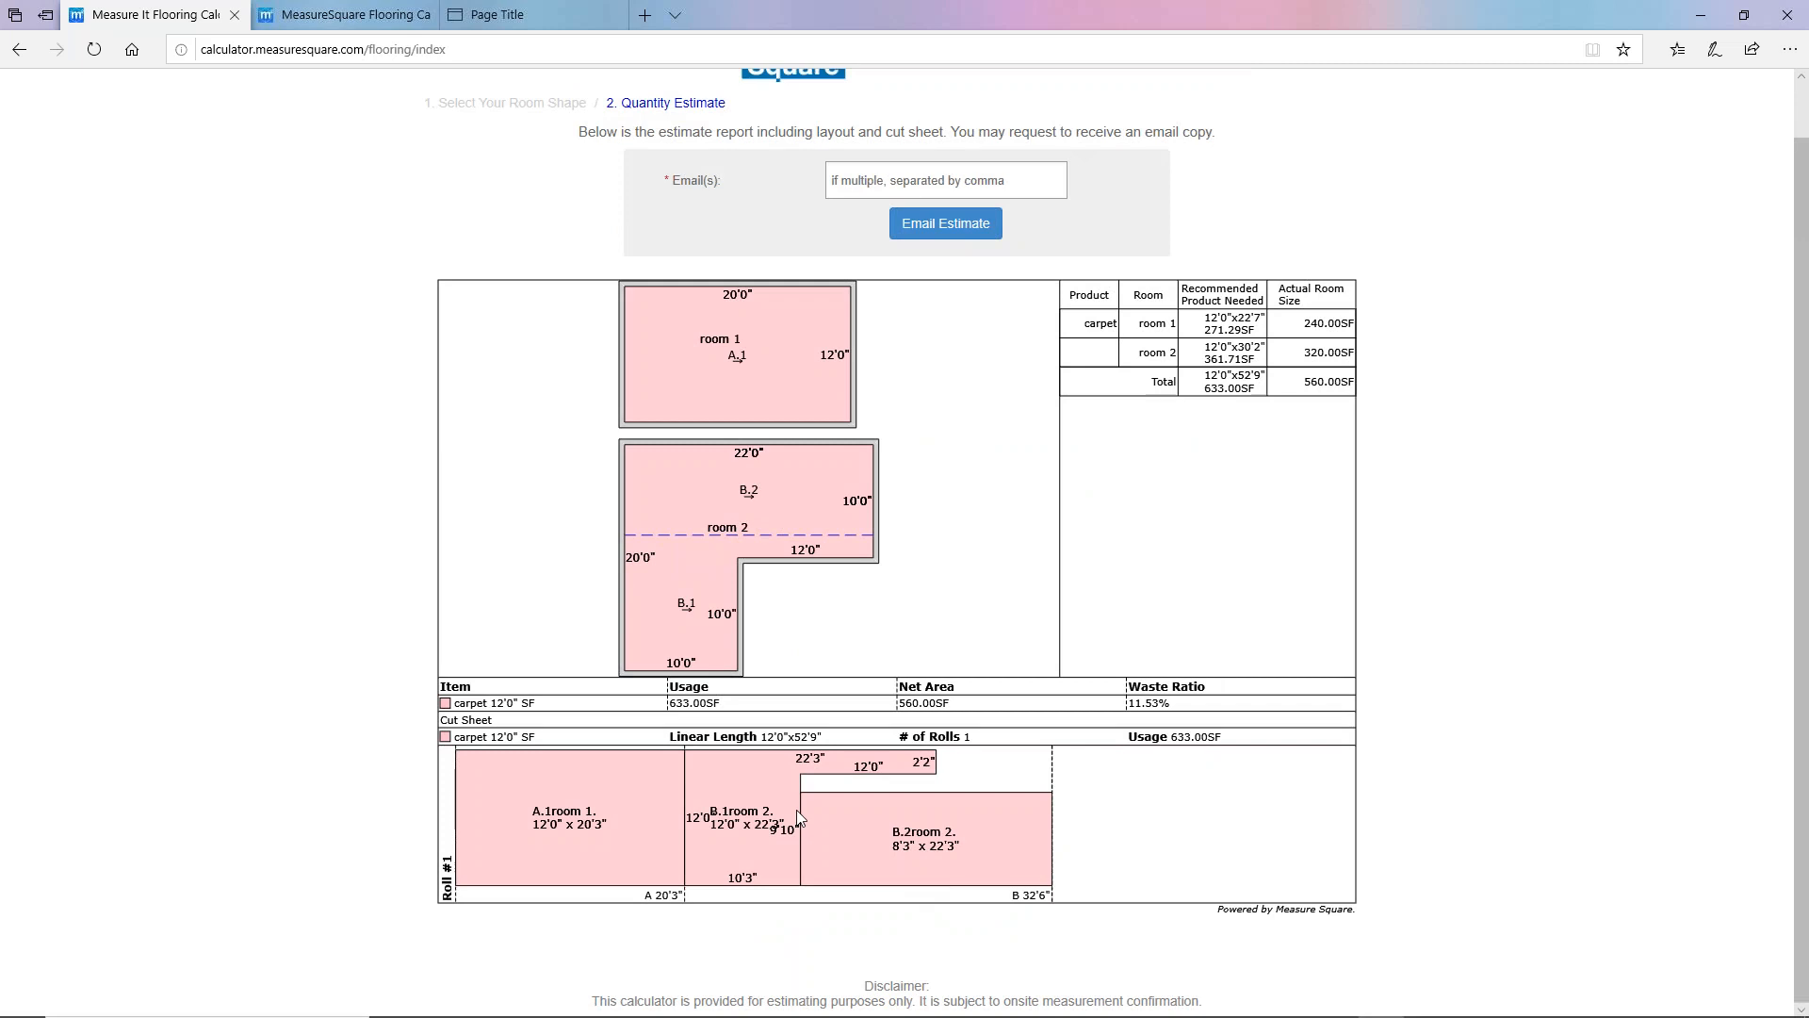
pyautogui.moveTo(699, 586)
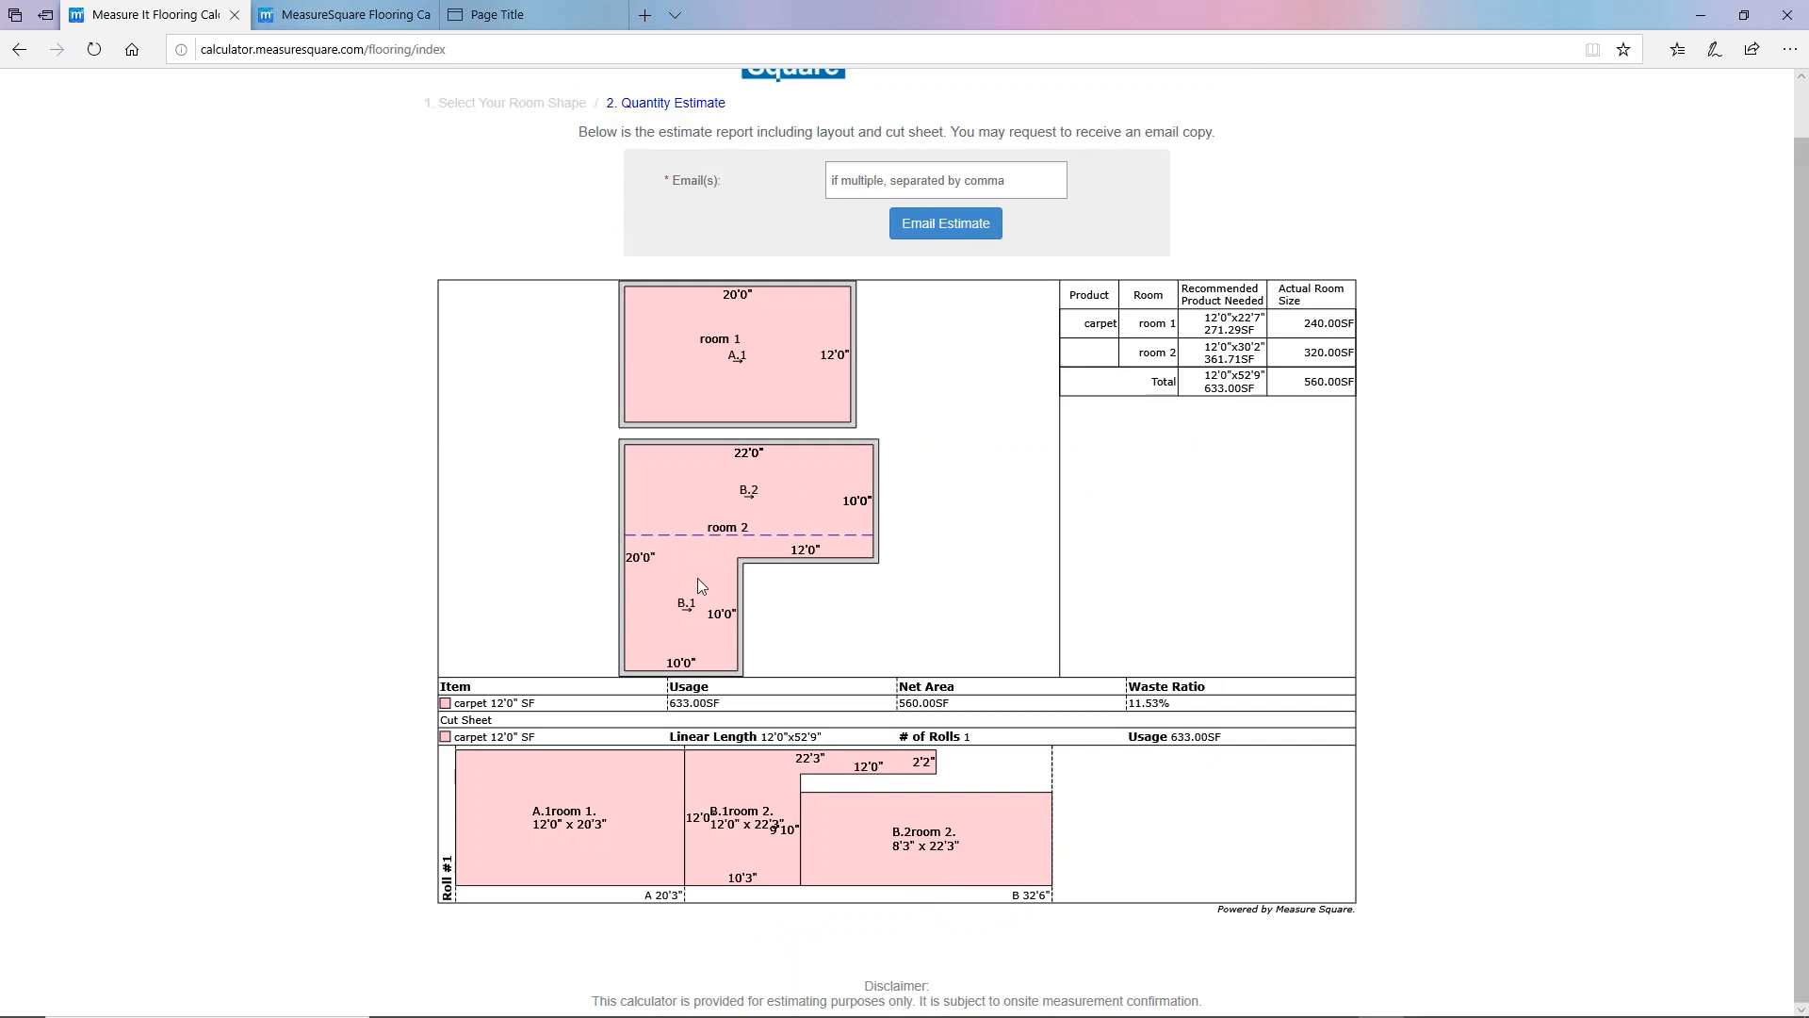
pyautogui.moveTo(1321, 380)
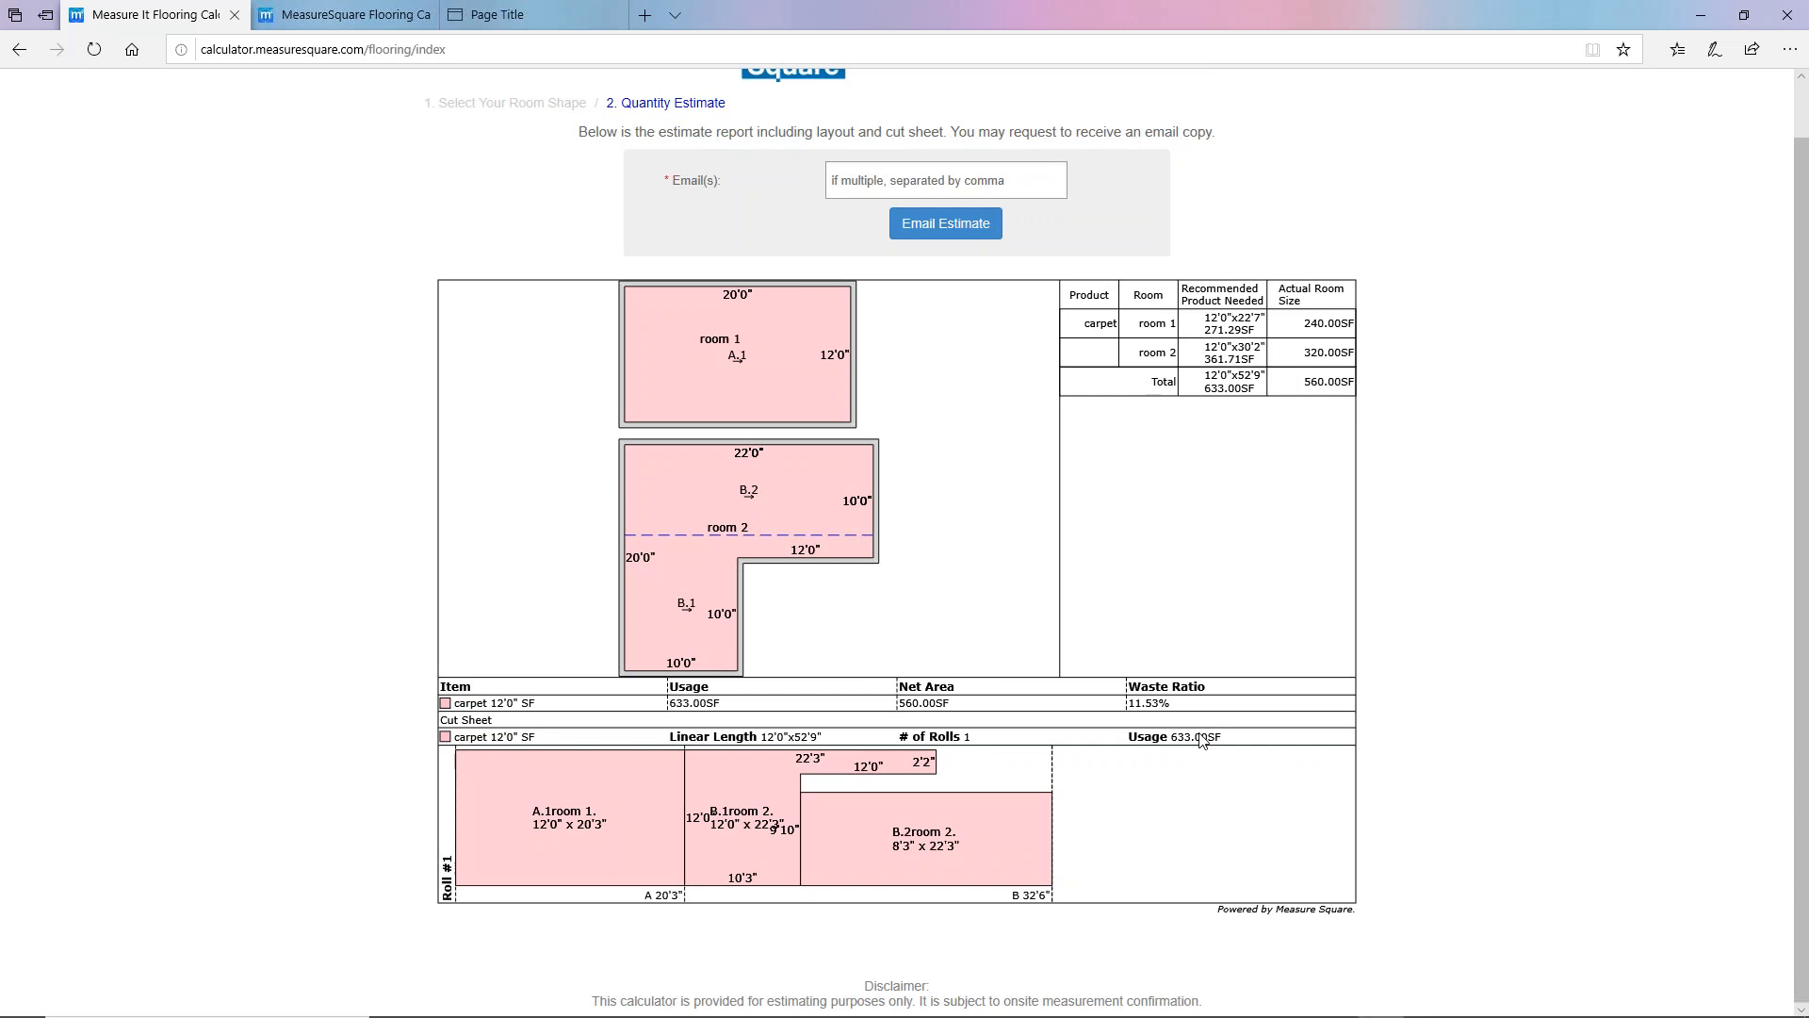
pyautogui.moveTo(1123, 718)
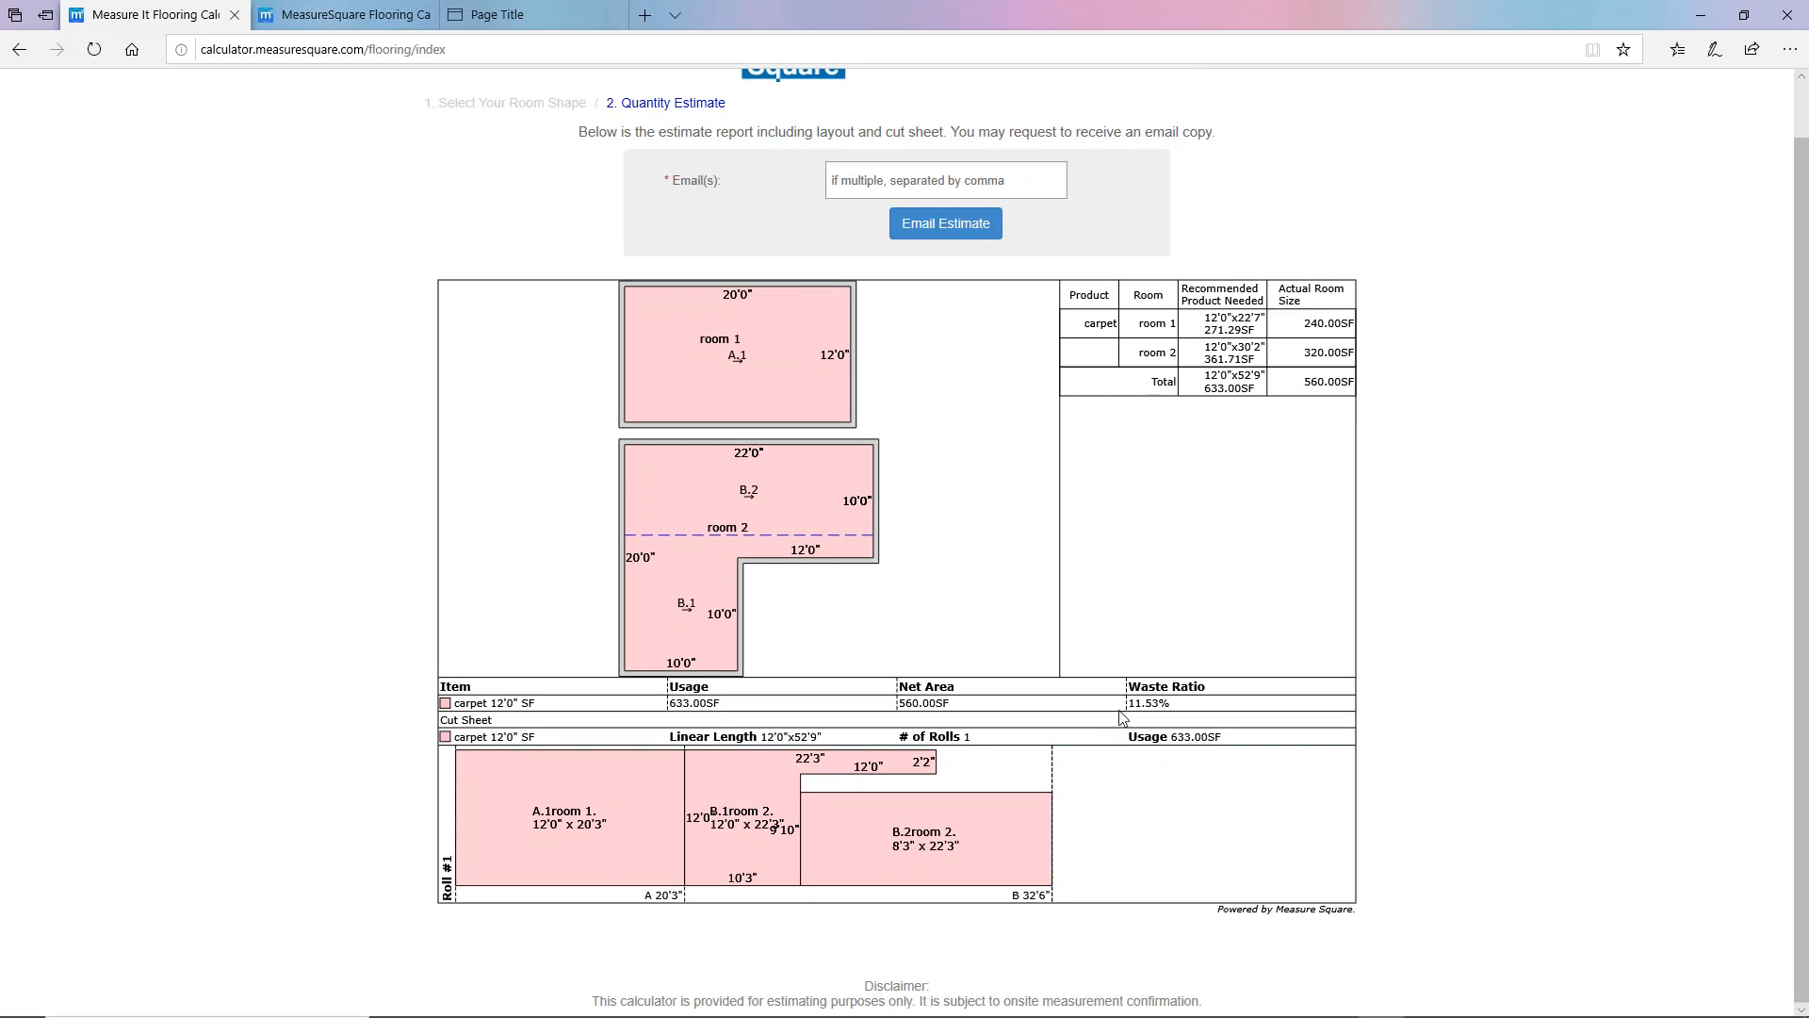
pyautogui.moveTo(1312, 394)
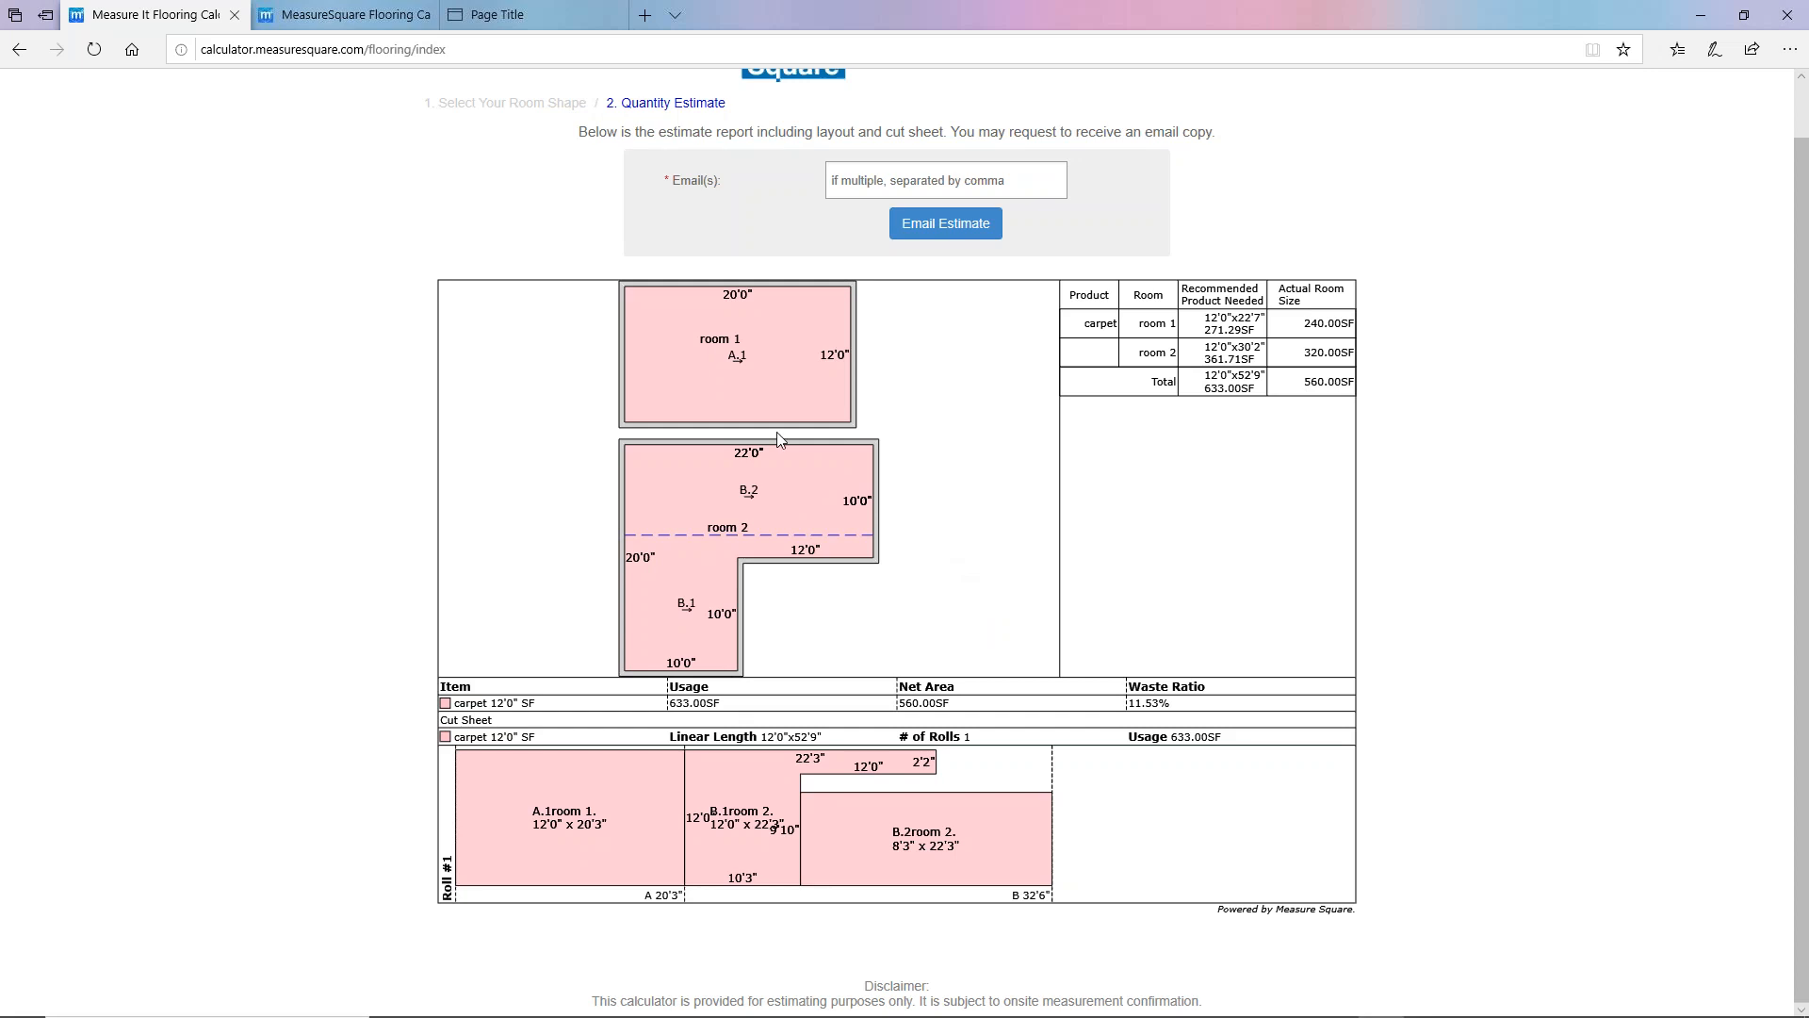
pyautogui.moveTo(538, 213)
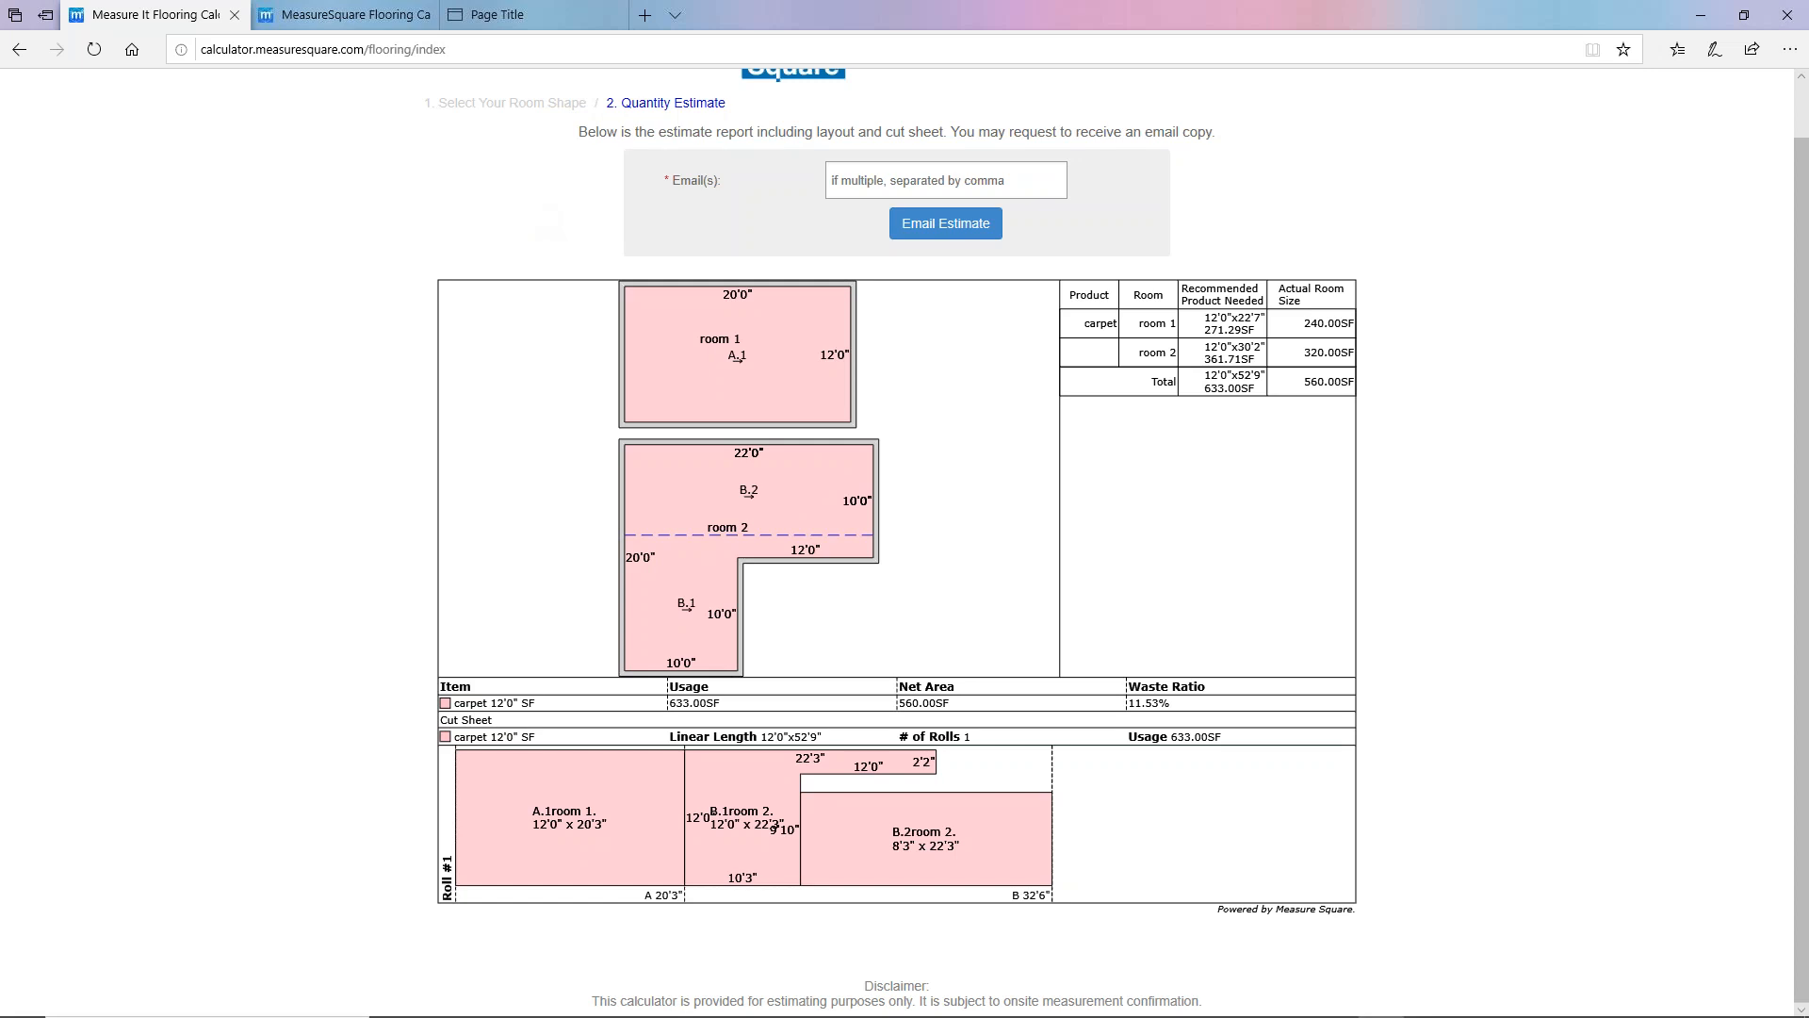
pyautogui.moveTo(639, 382)
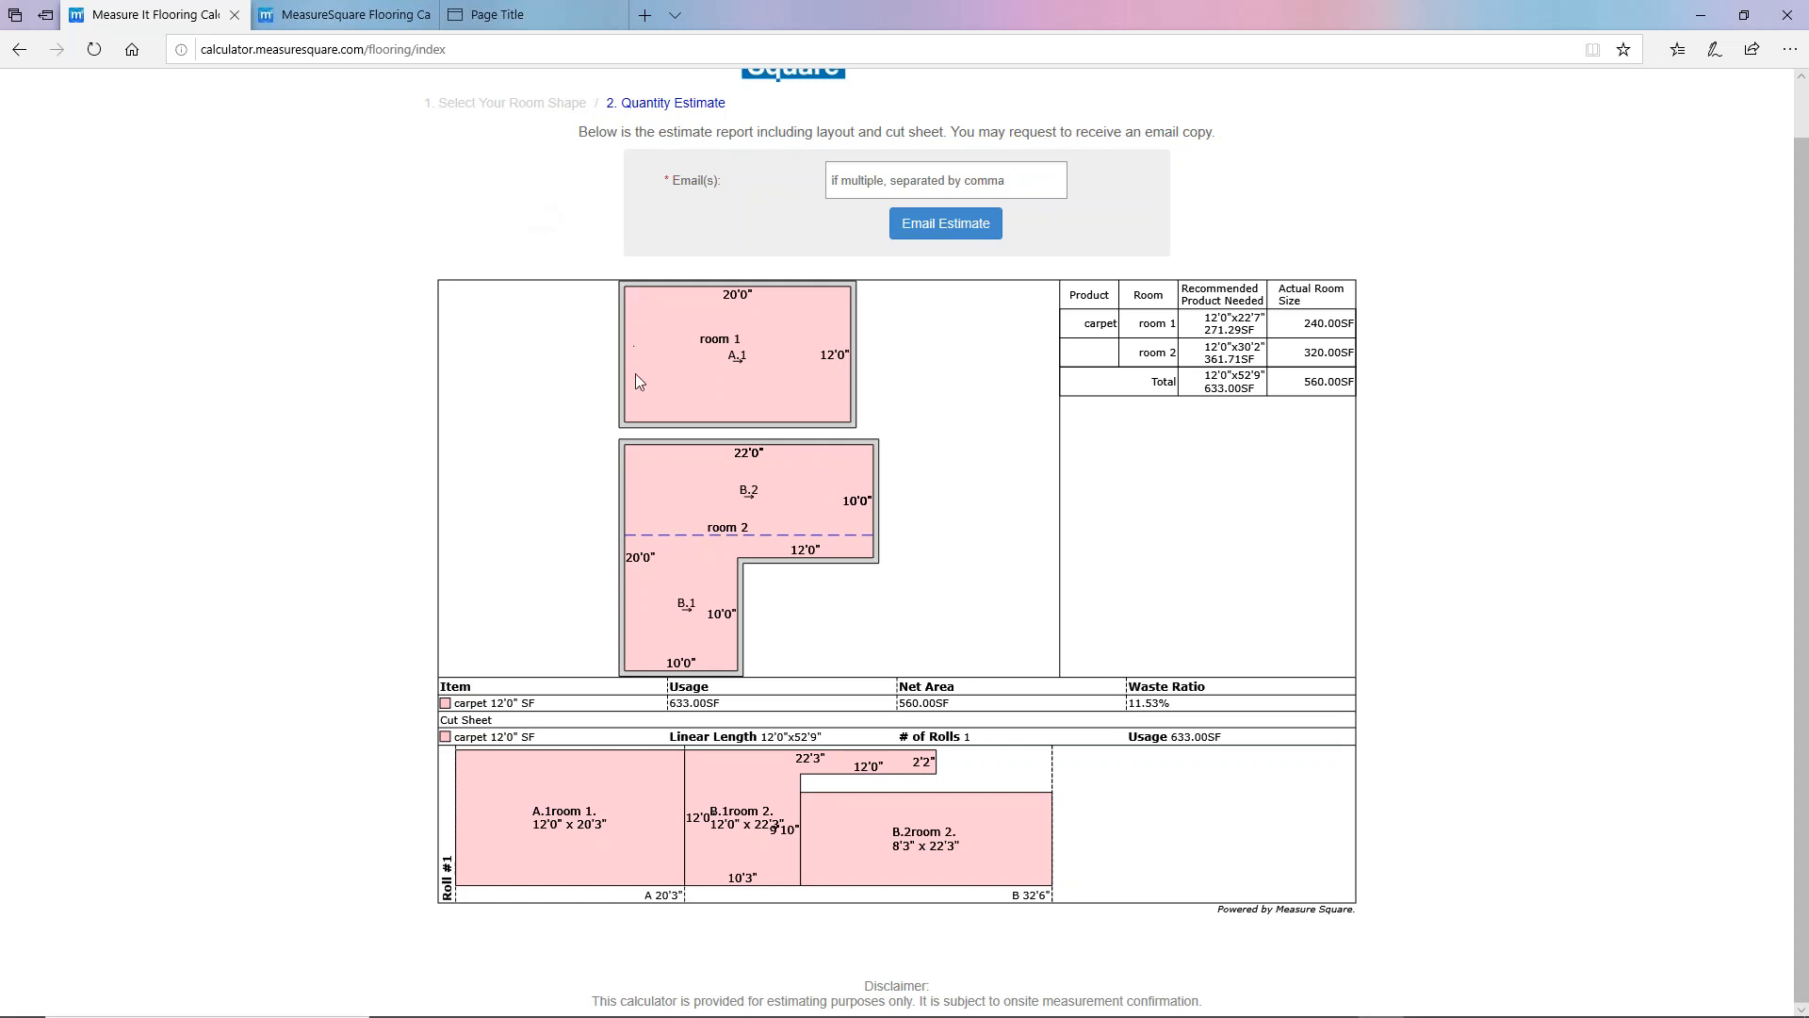
pyautogui.click(341, 13)
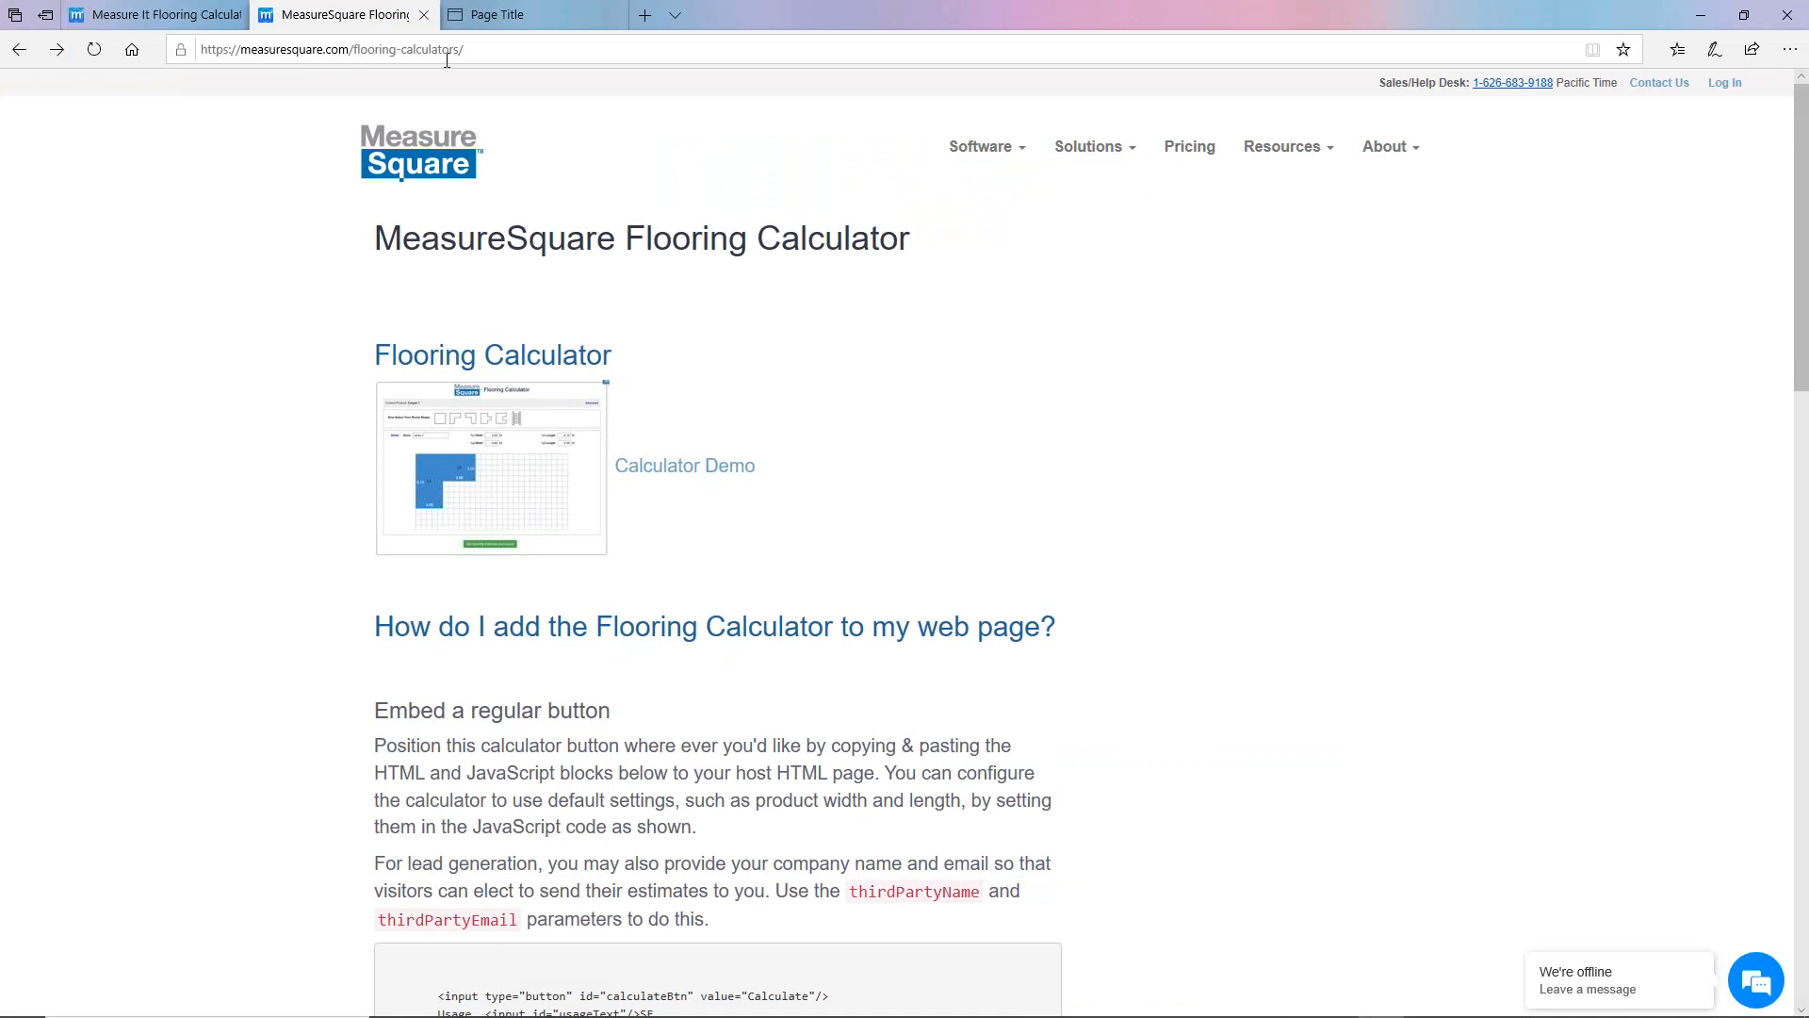
# Step: Scroll the flooring calculators page to the 'Embed a regular button' JavaScript code blocks
pyautogui.scroll(-3)
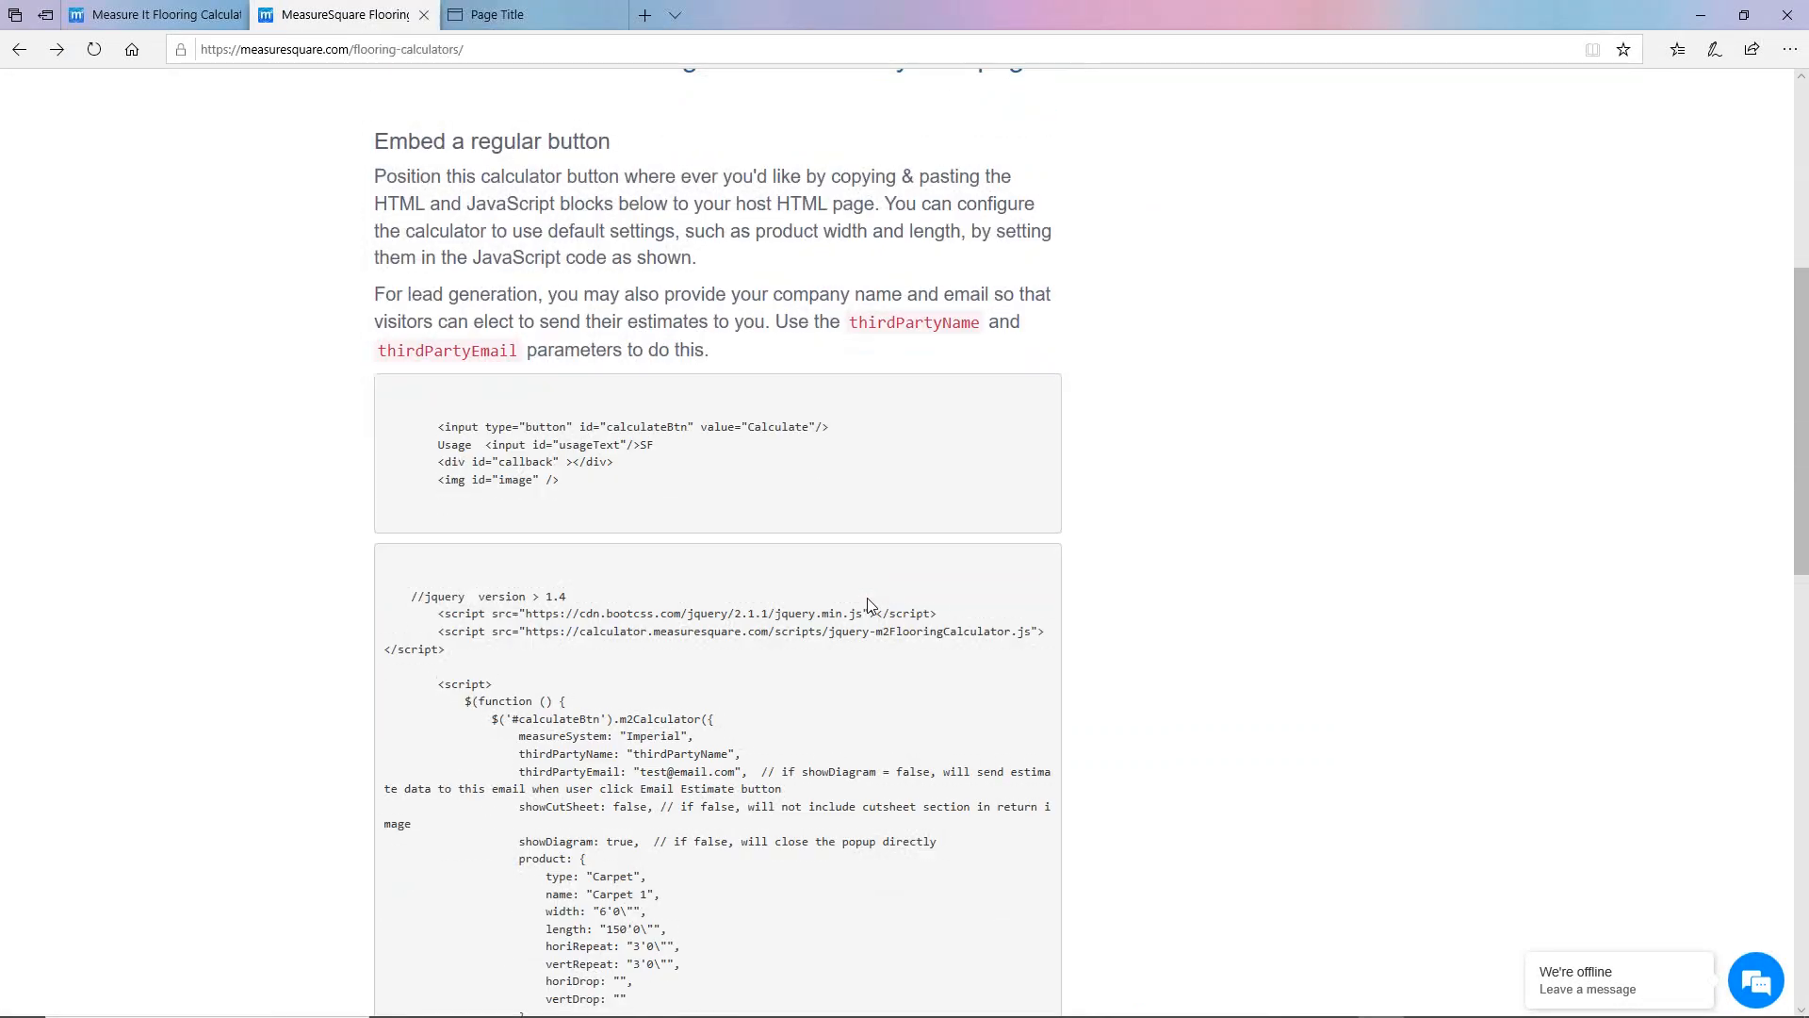
pyautogui.scroll(-3)
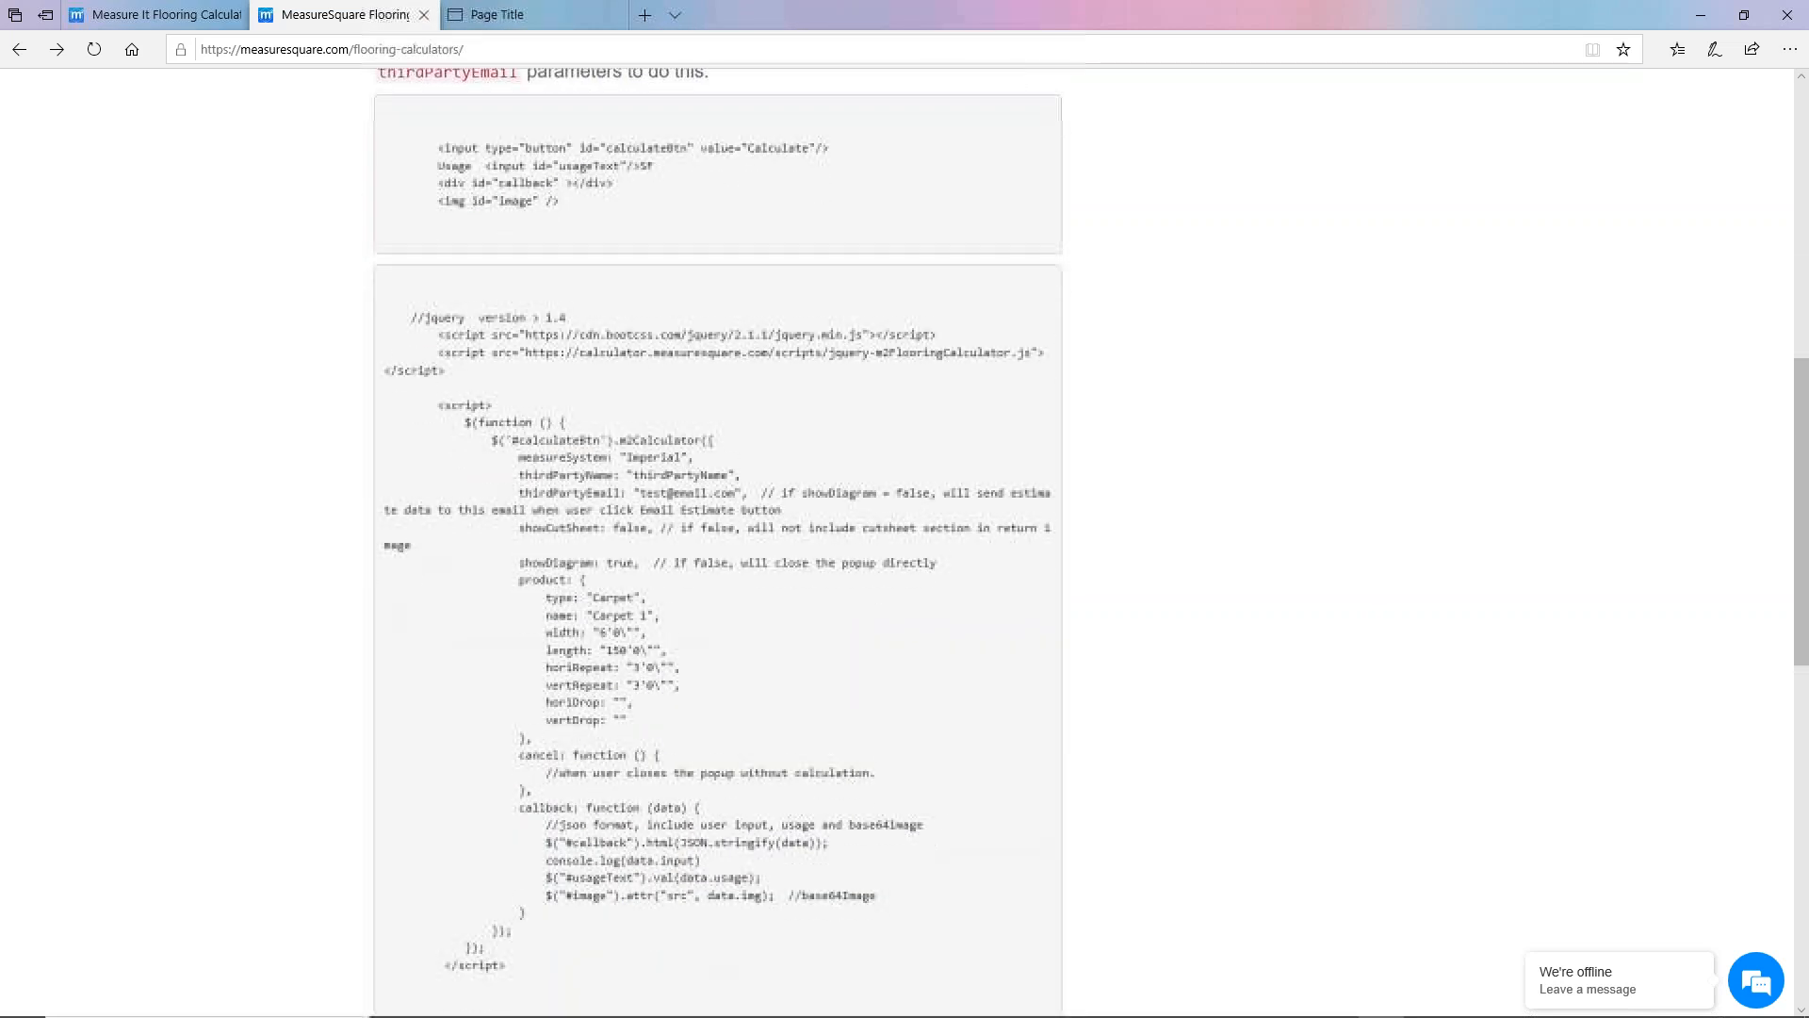
pyautogui.scroll(3)
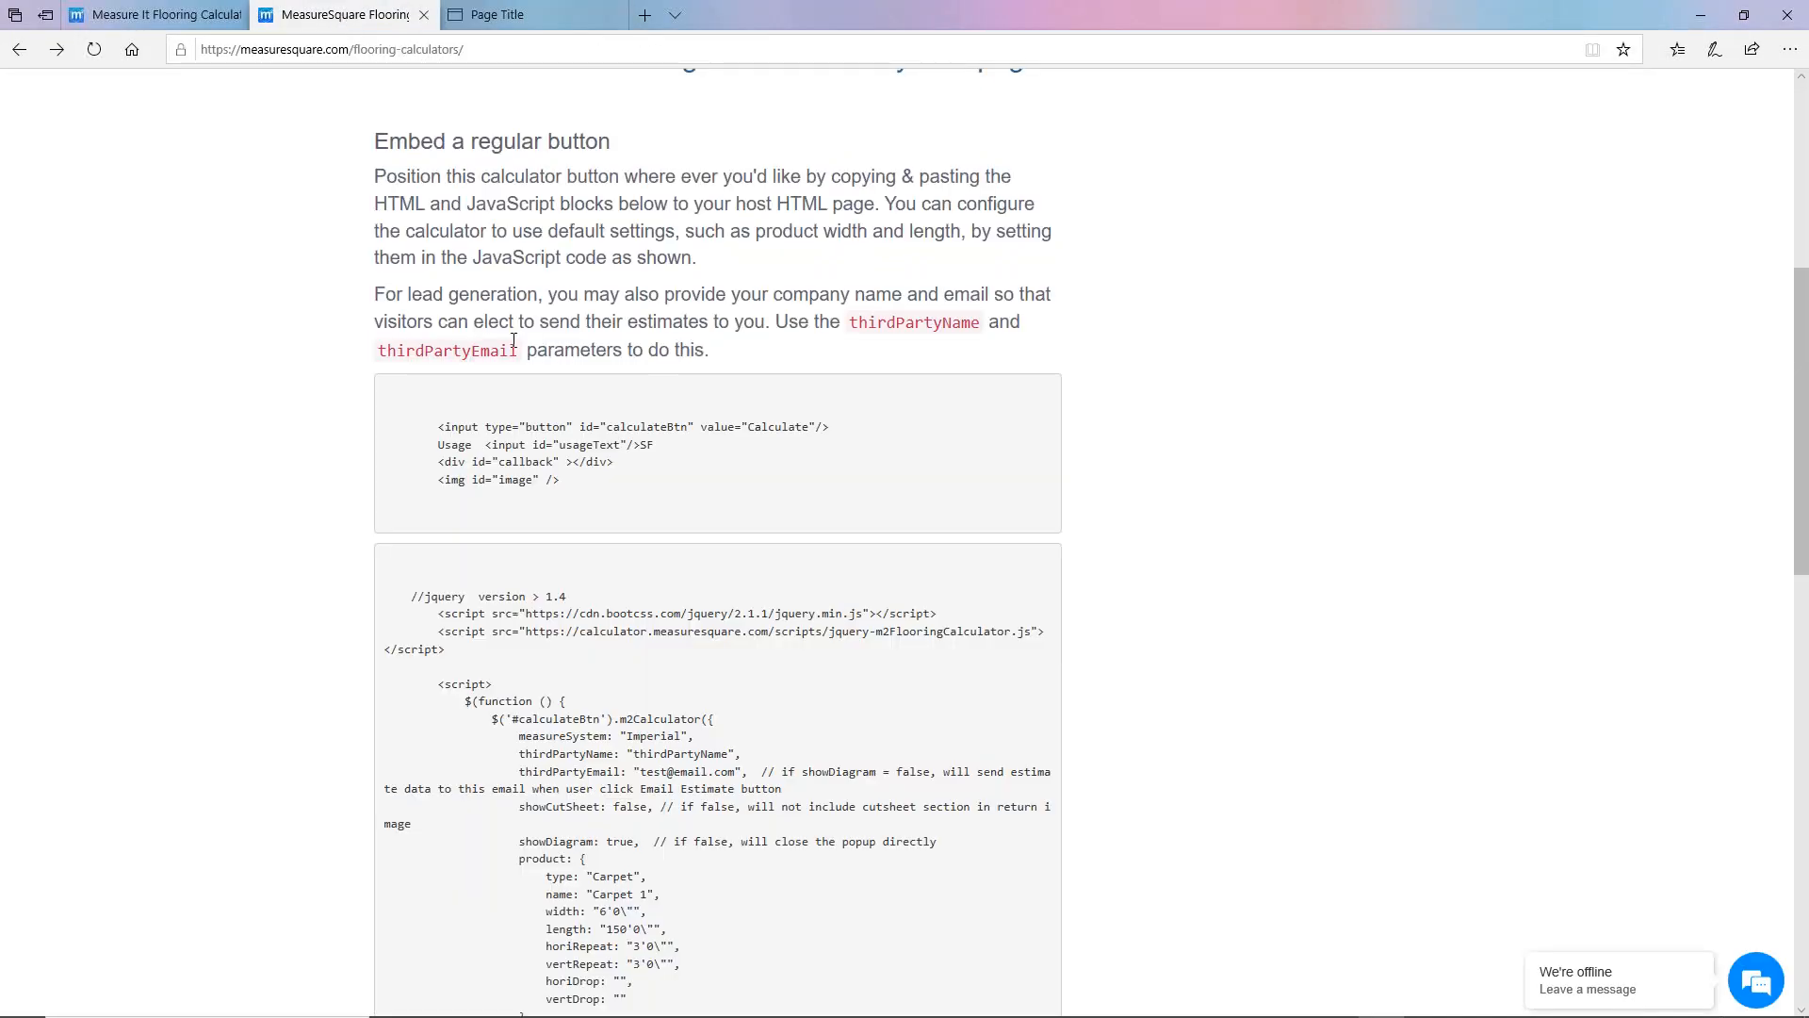
pyautogui.moveTo(437, 426); pyautogui.dragTo(560, 481)
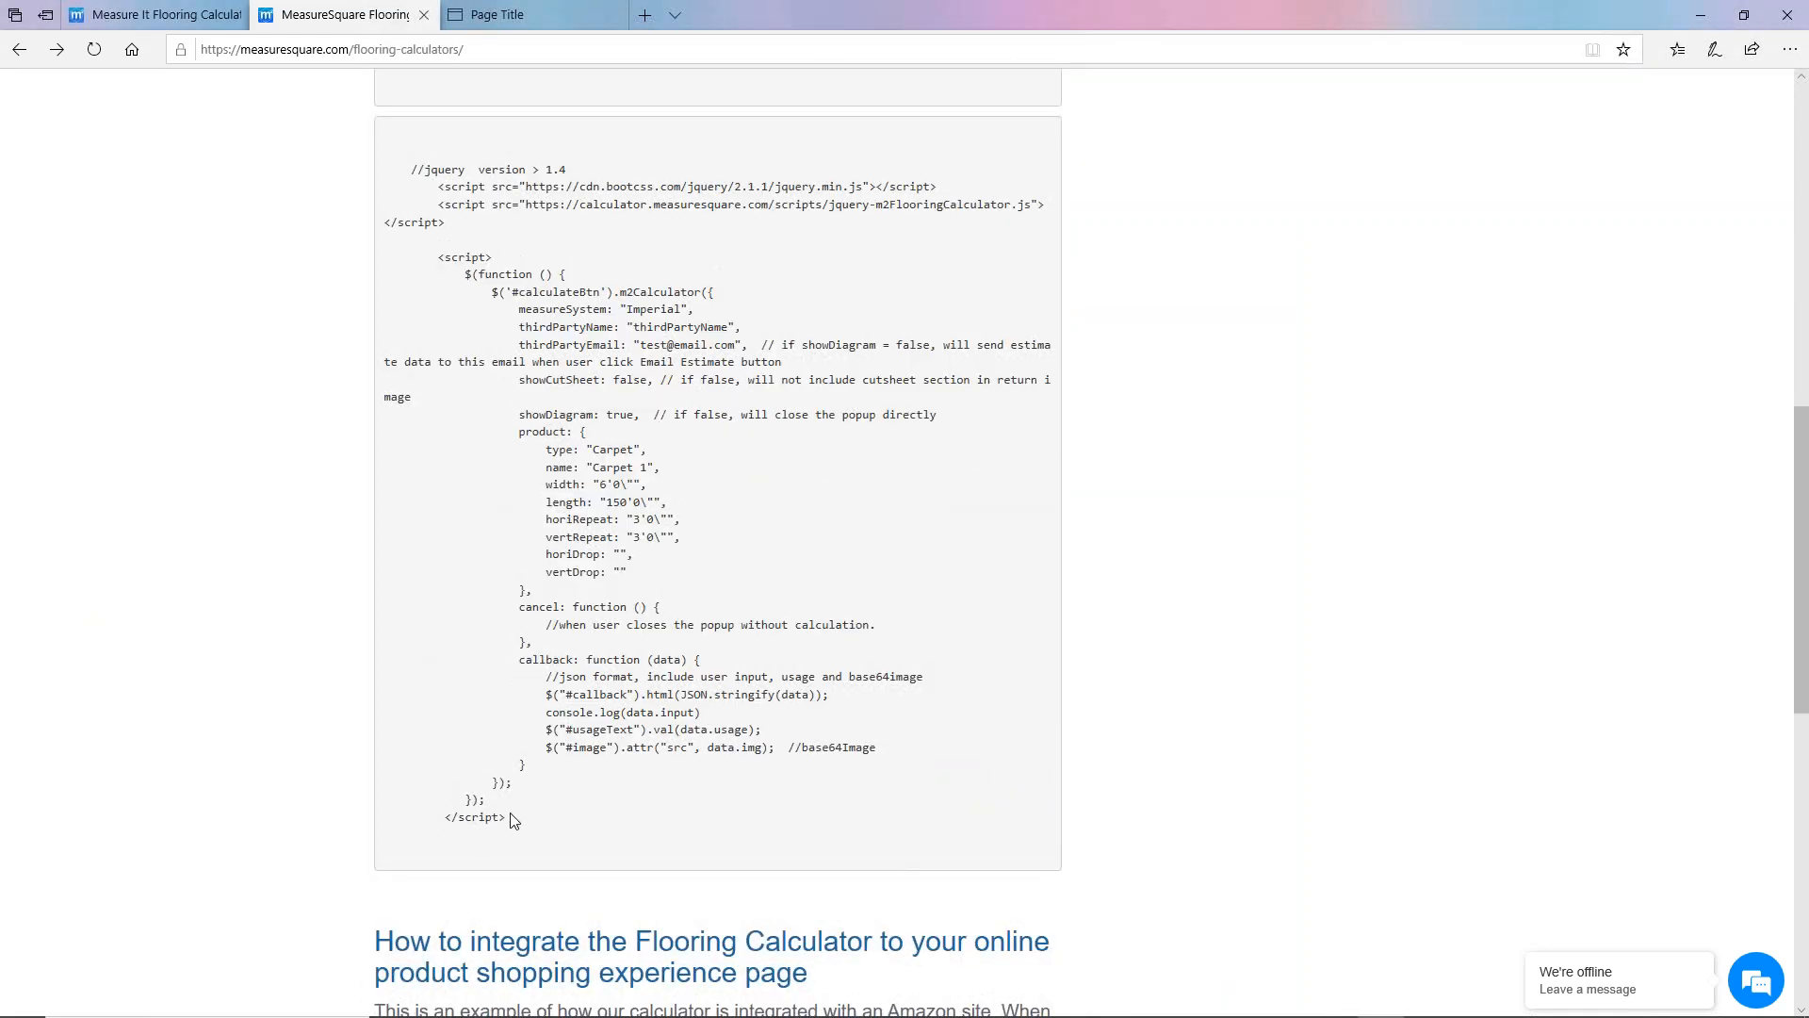
# Step: Select the entire JavaScript embed block from the jQuery comment to the closing script tag
pyautogui.moveTo(409, 170); pyautogui.dragTo(505, 816)
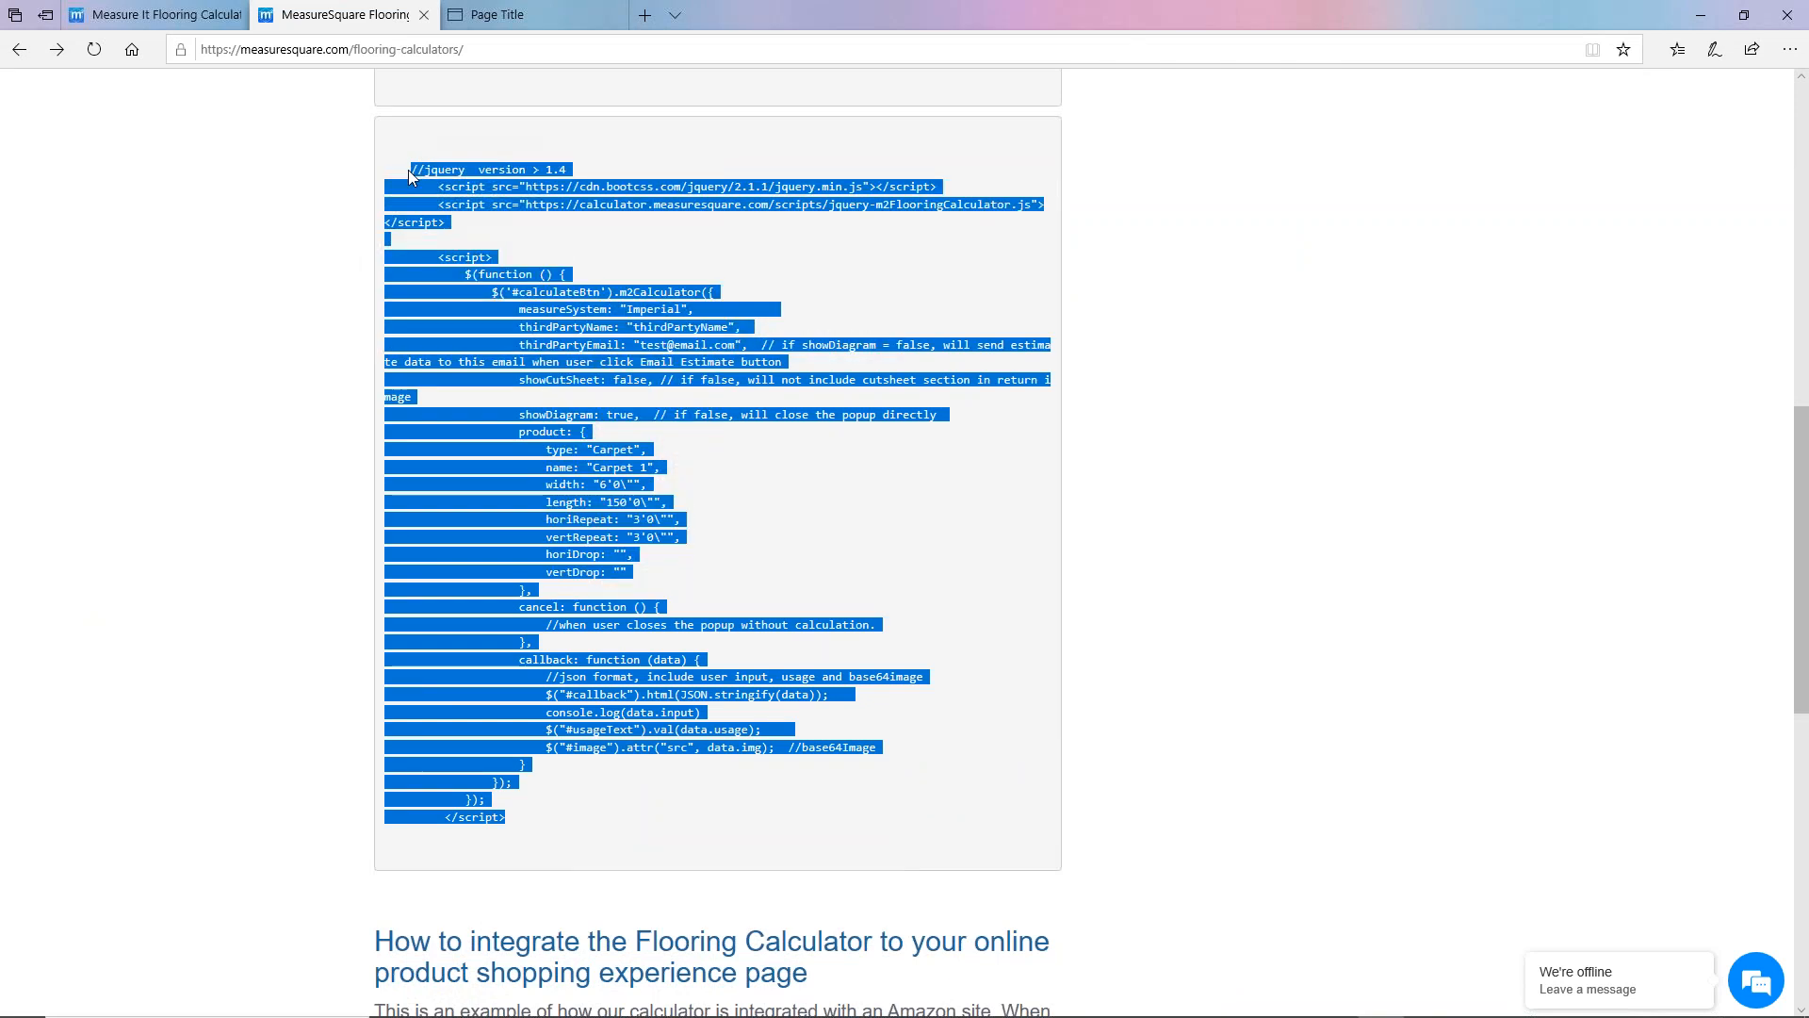
pyautogui.moveTo(411, 173)
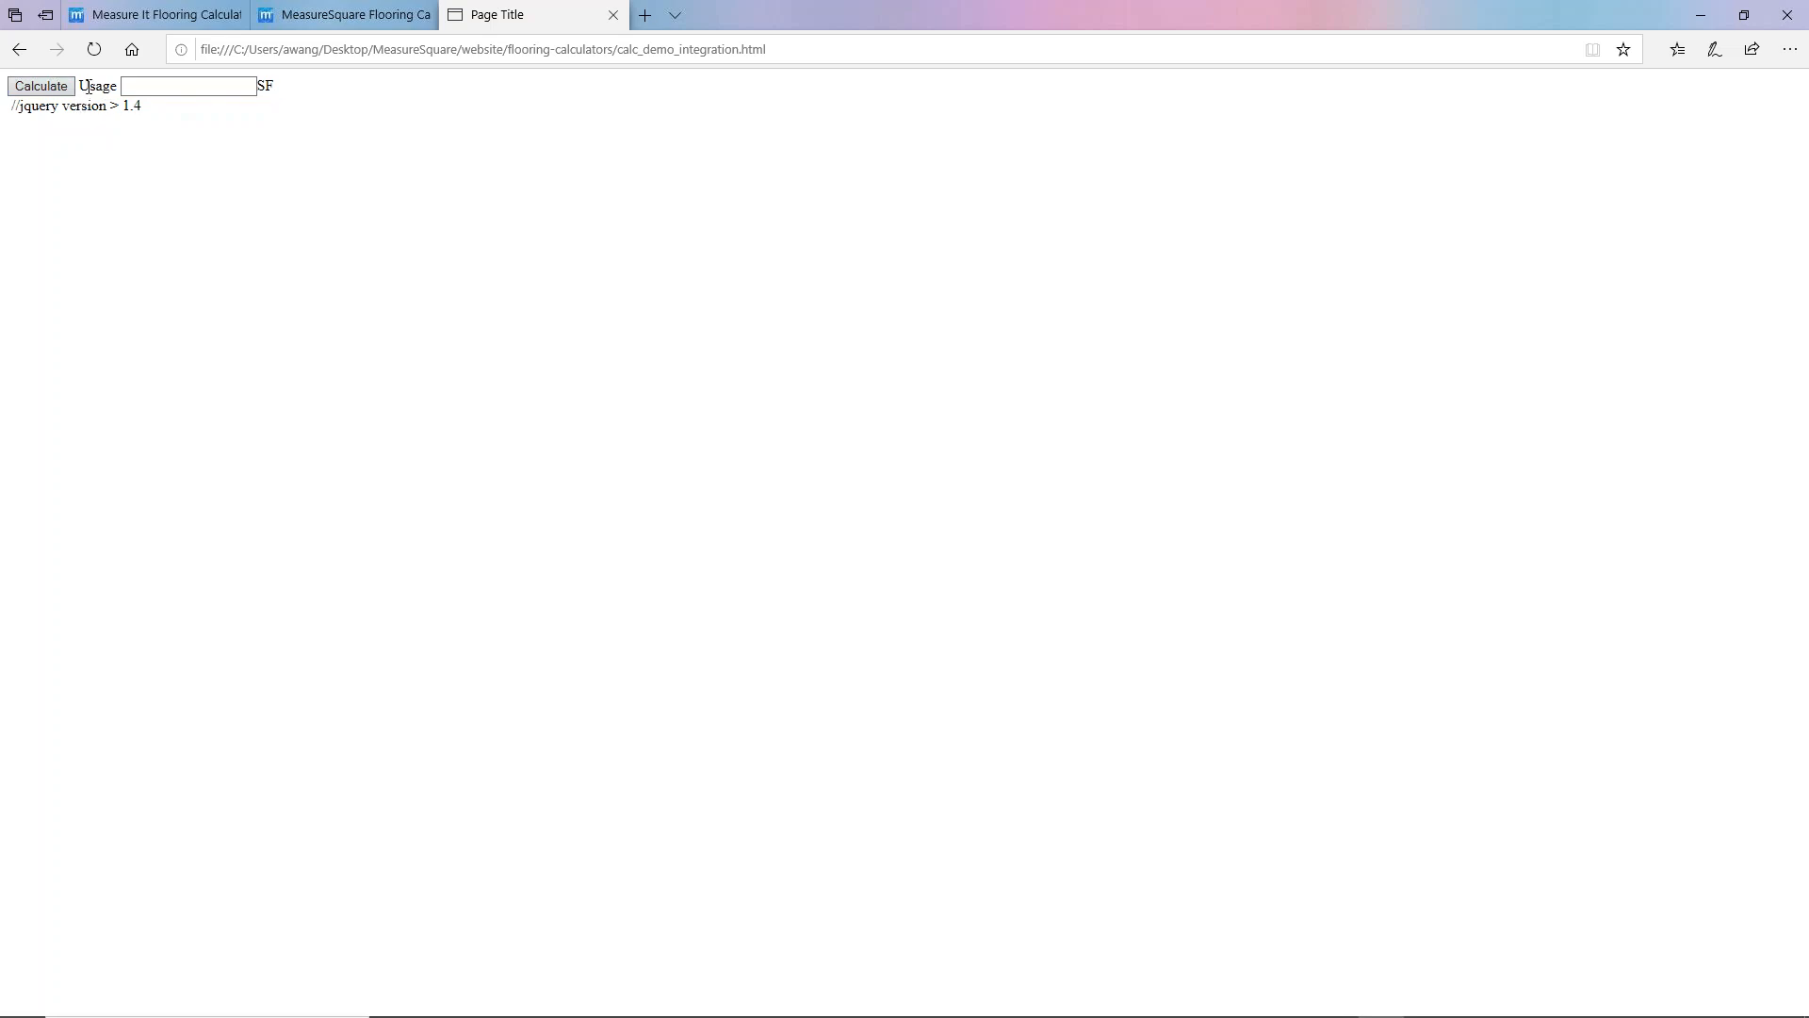
# Step: Run a rectangular-room carpet estimate (252 SF) from the local page's Calculate popup and close it
pyautogui.click(39, 85)
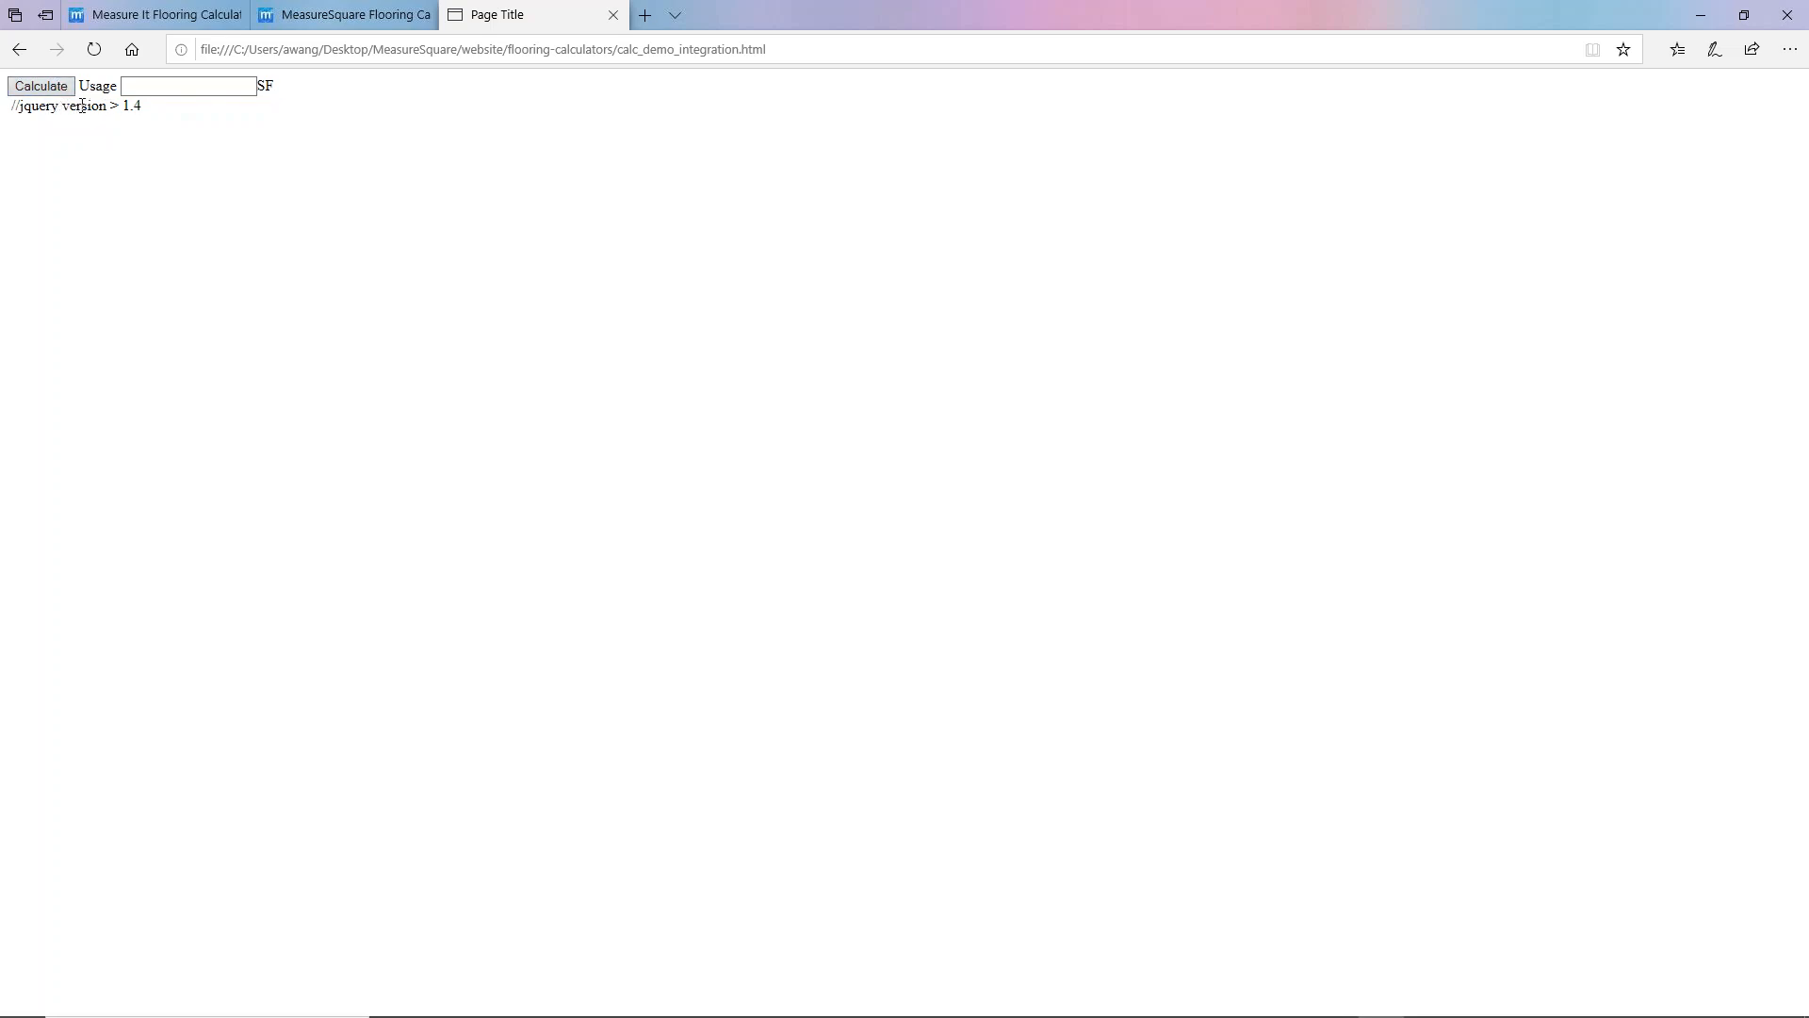
pyautogui.click(40, 85)
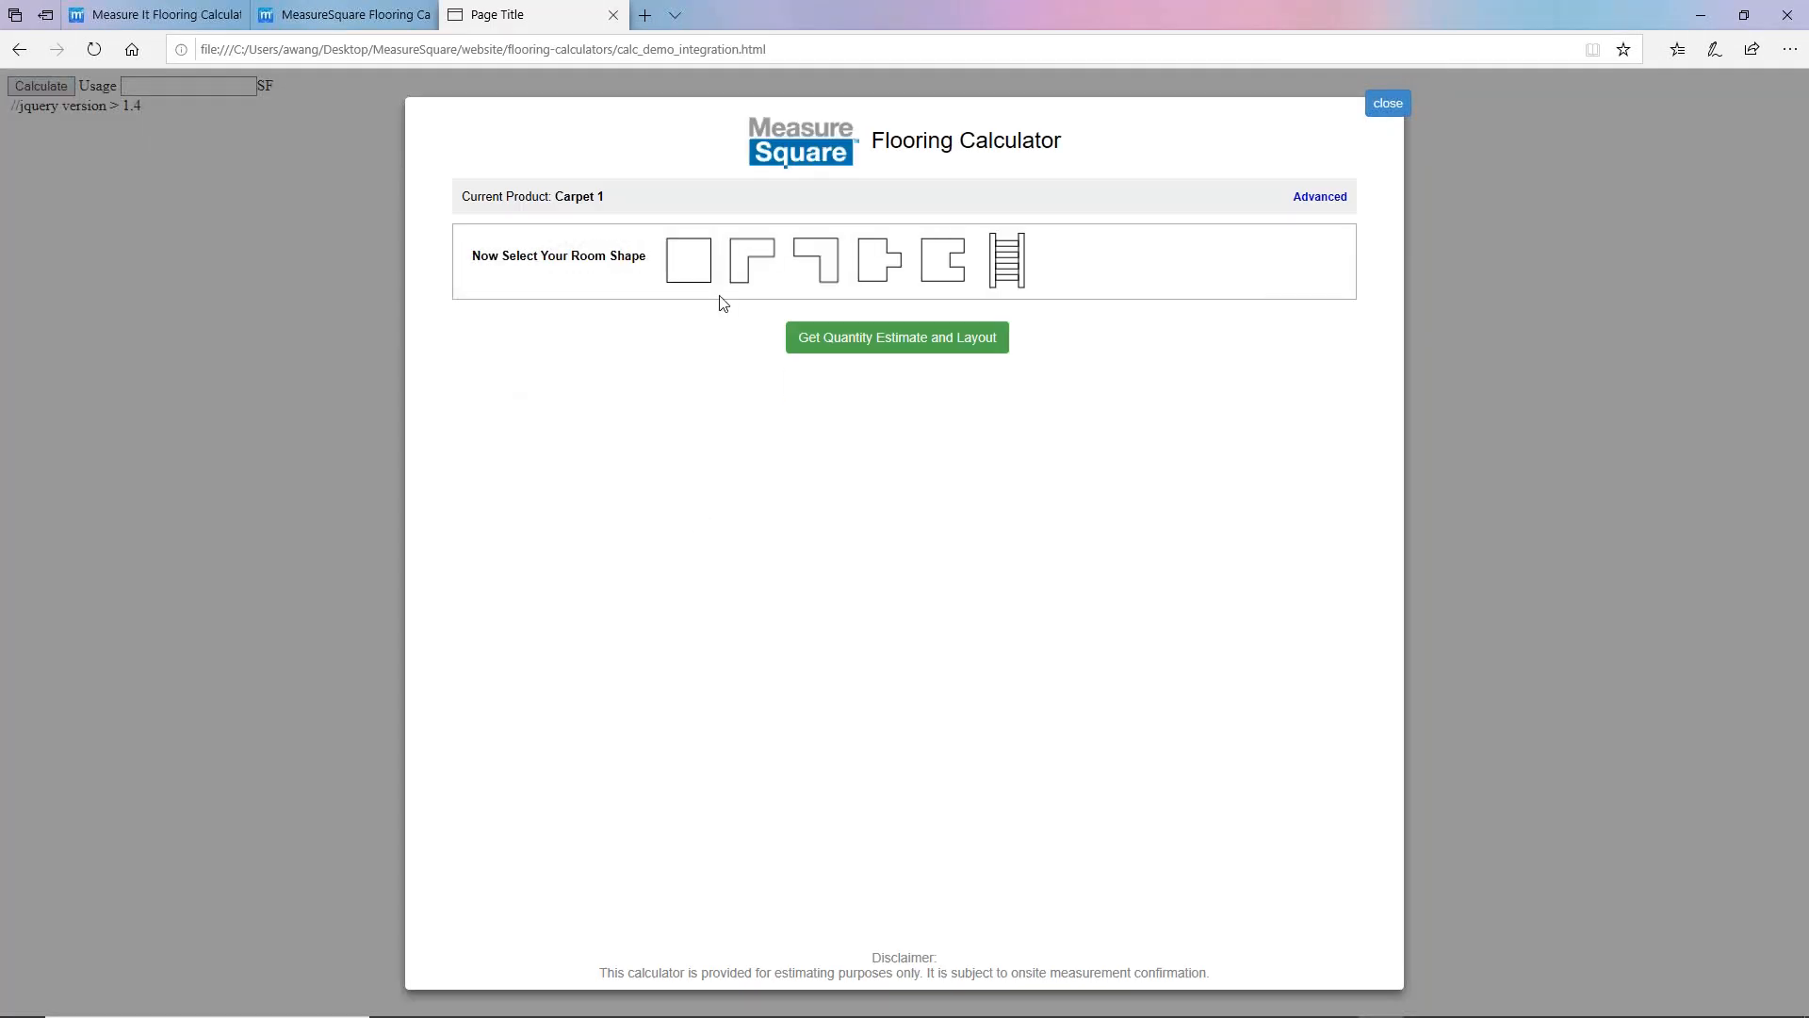
pyautogui.click(897, 337)
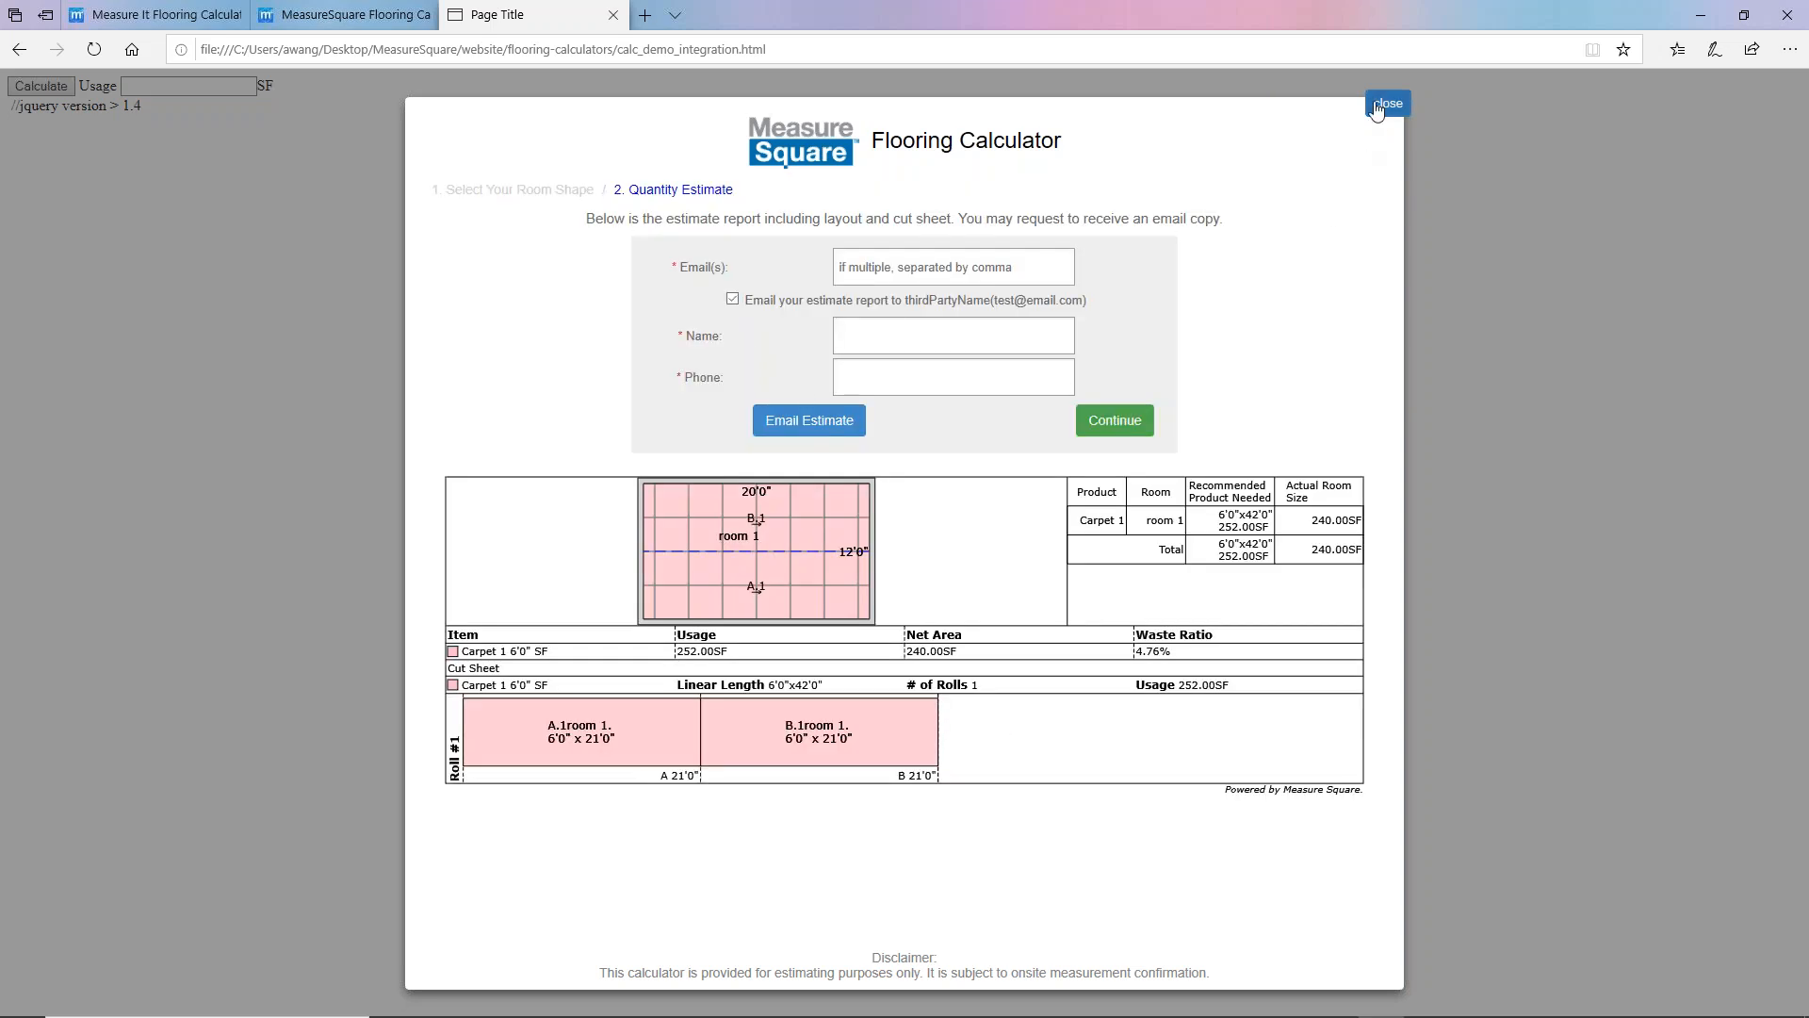
pyautogui.click(1389, 102)
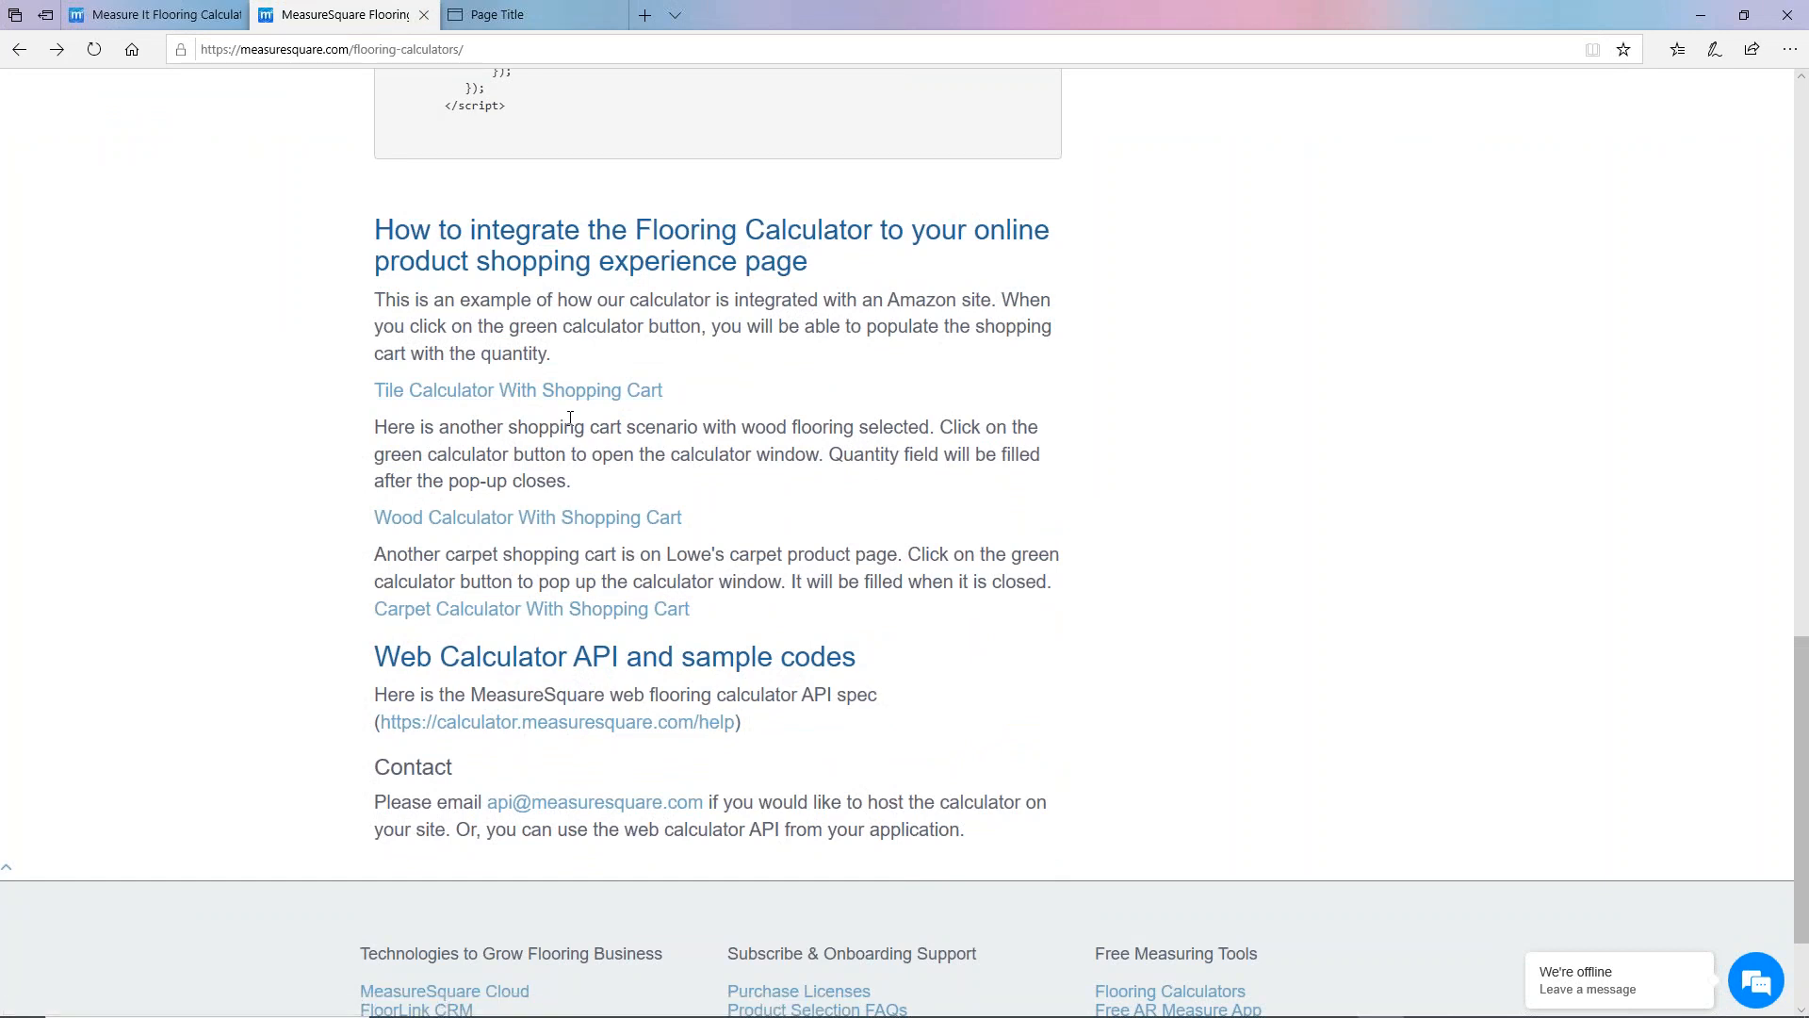
pyautogui.moveTo(750, 694)
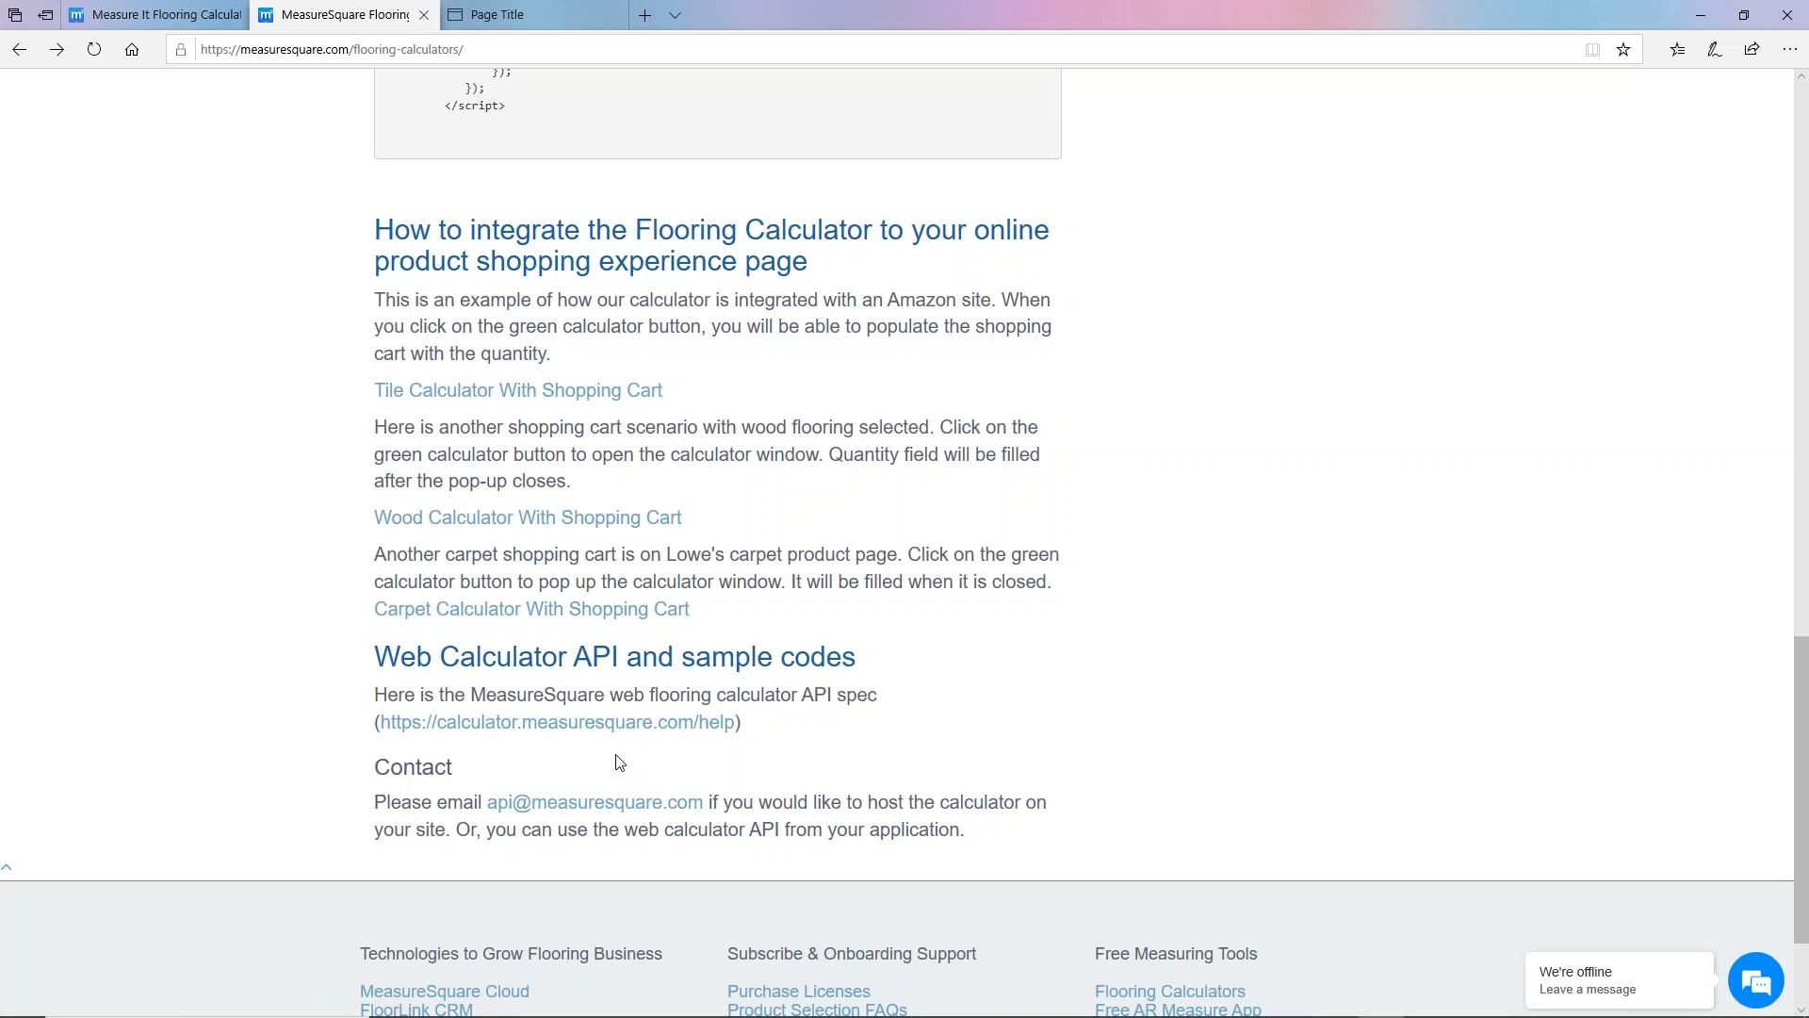
pyautogui.moveTo(566, 749)
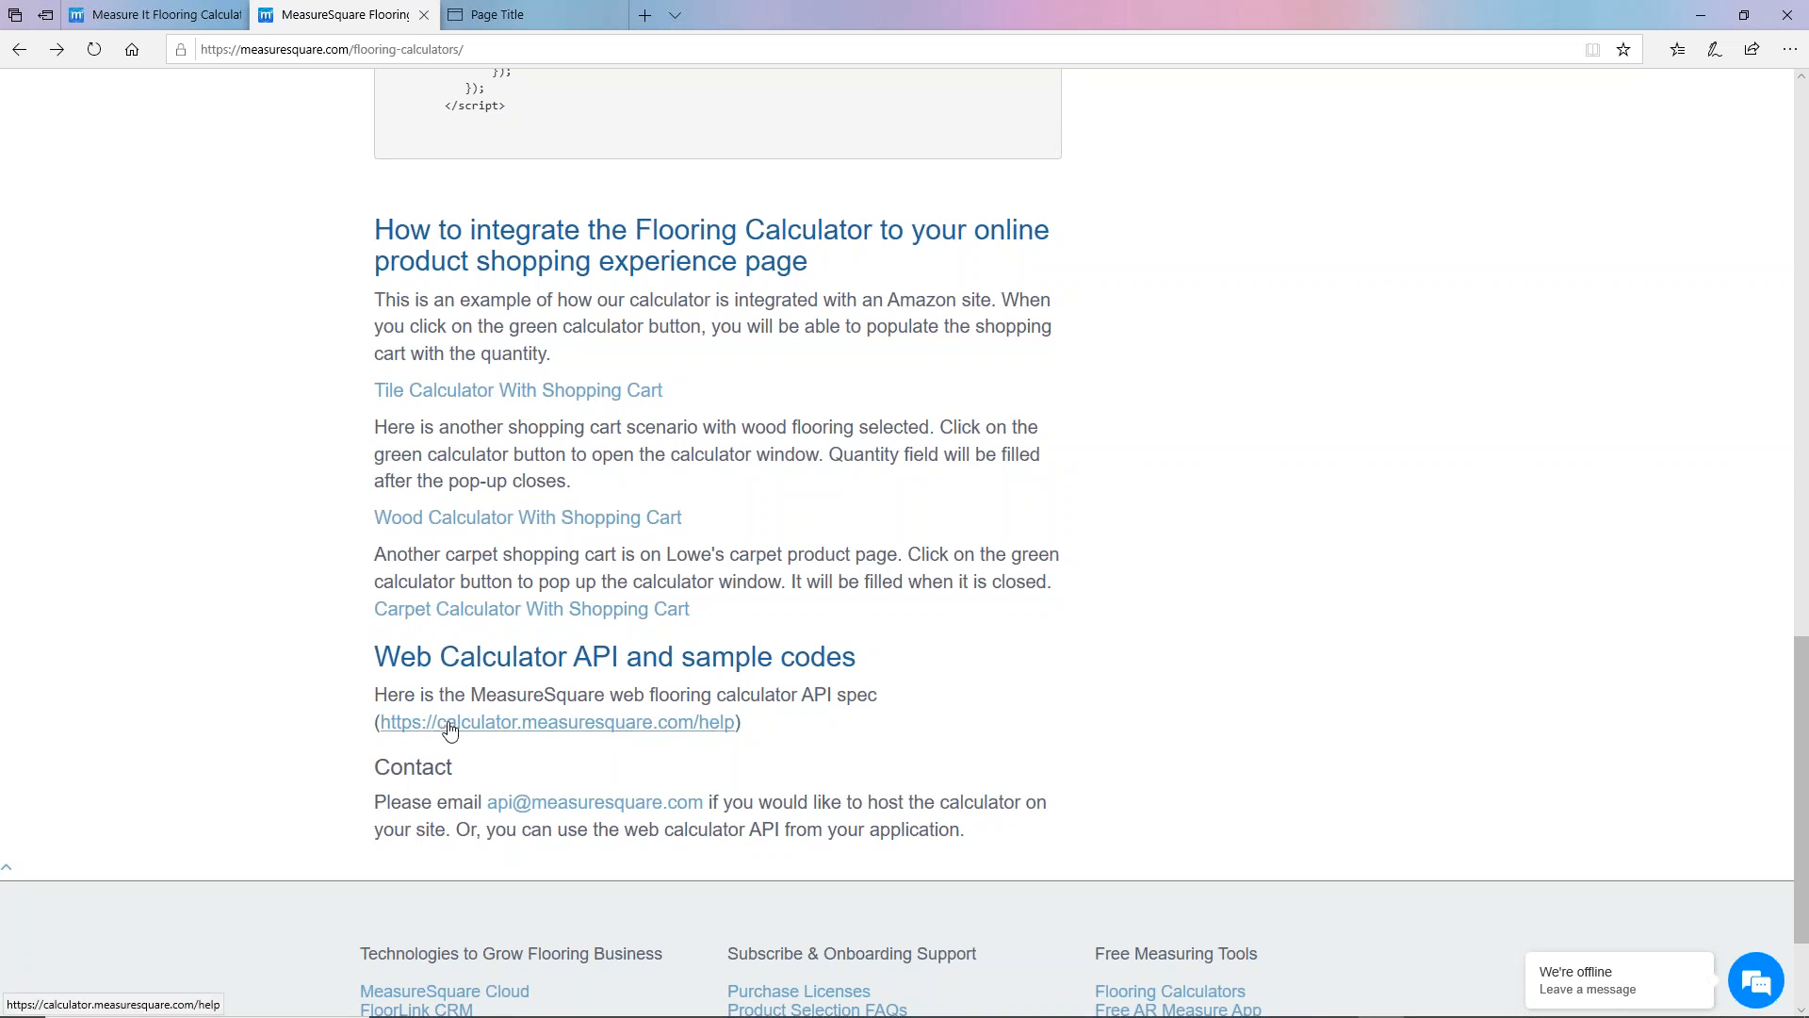
pyautogui.moveTo(458, 737)
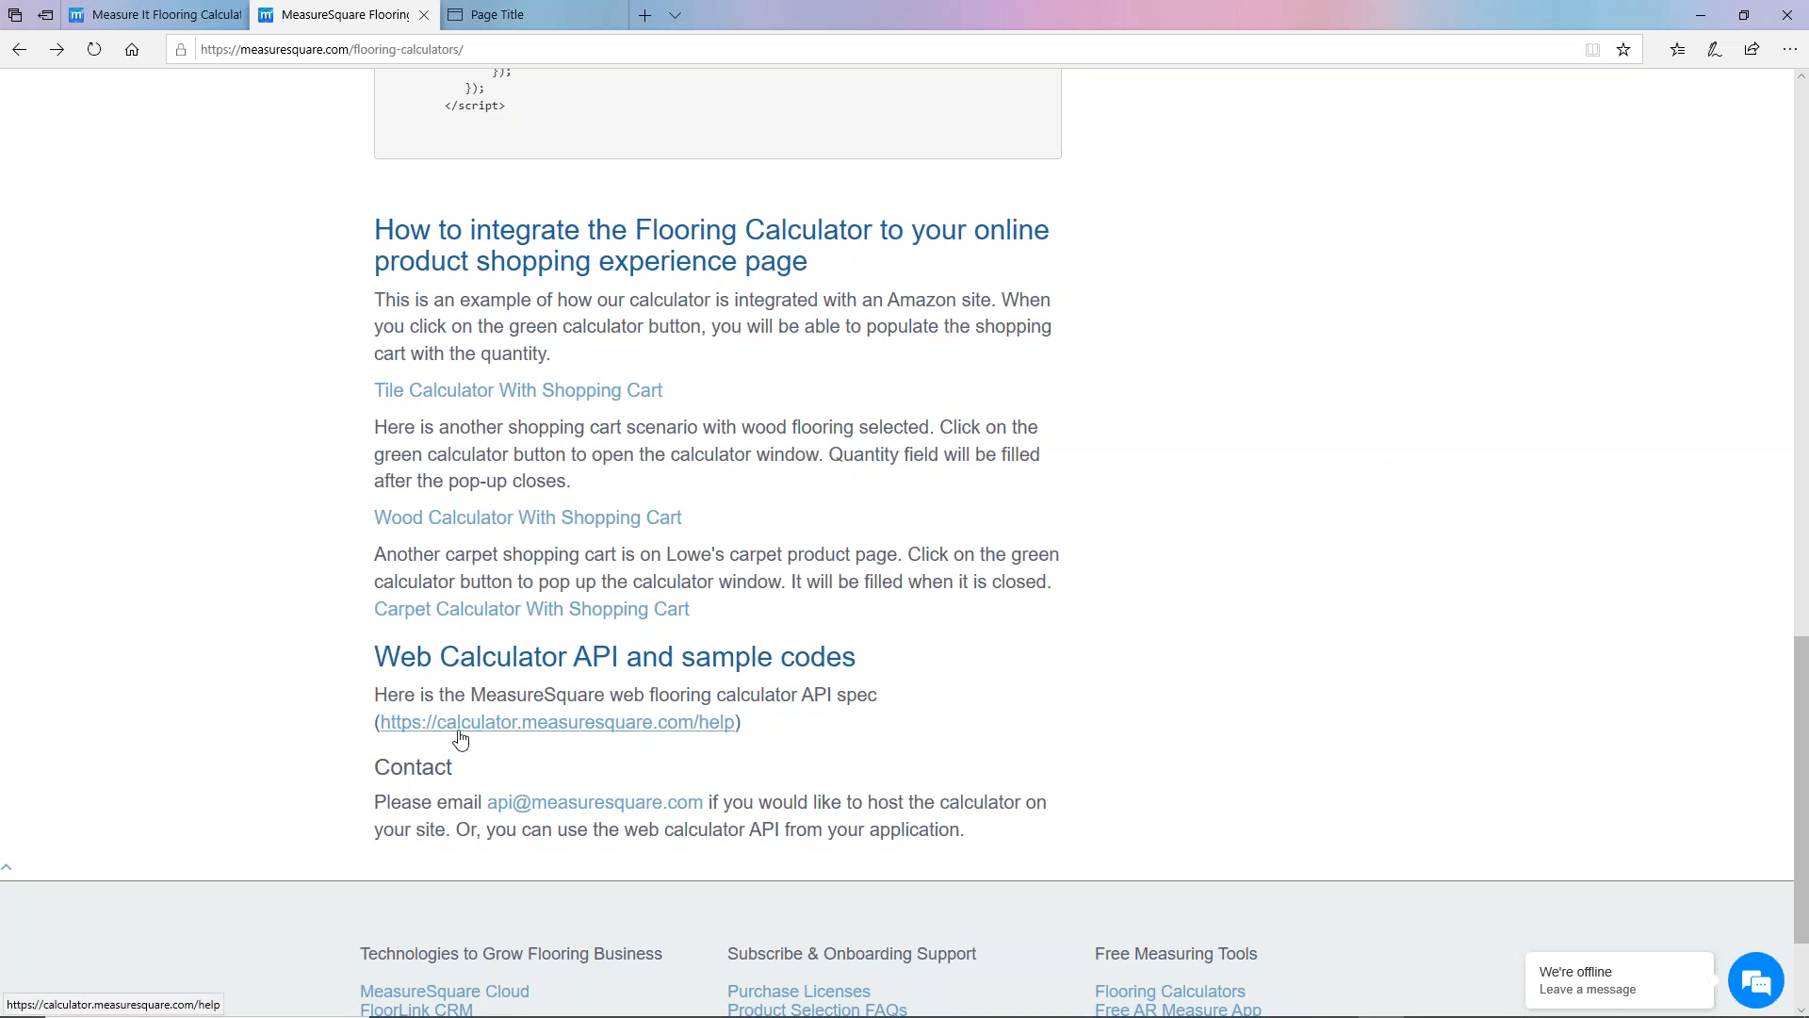
pyautogui.moveTo(458, 746)
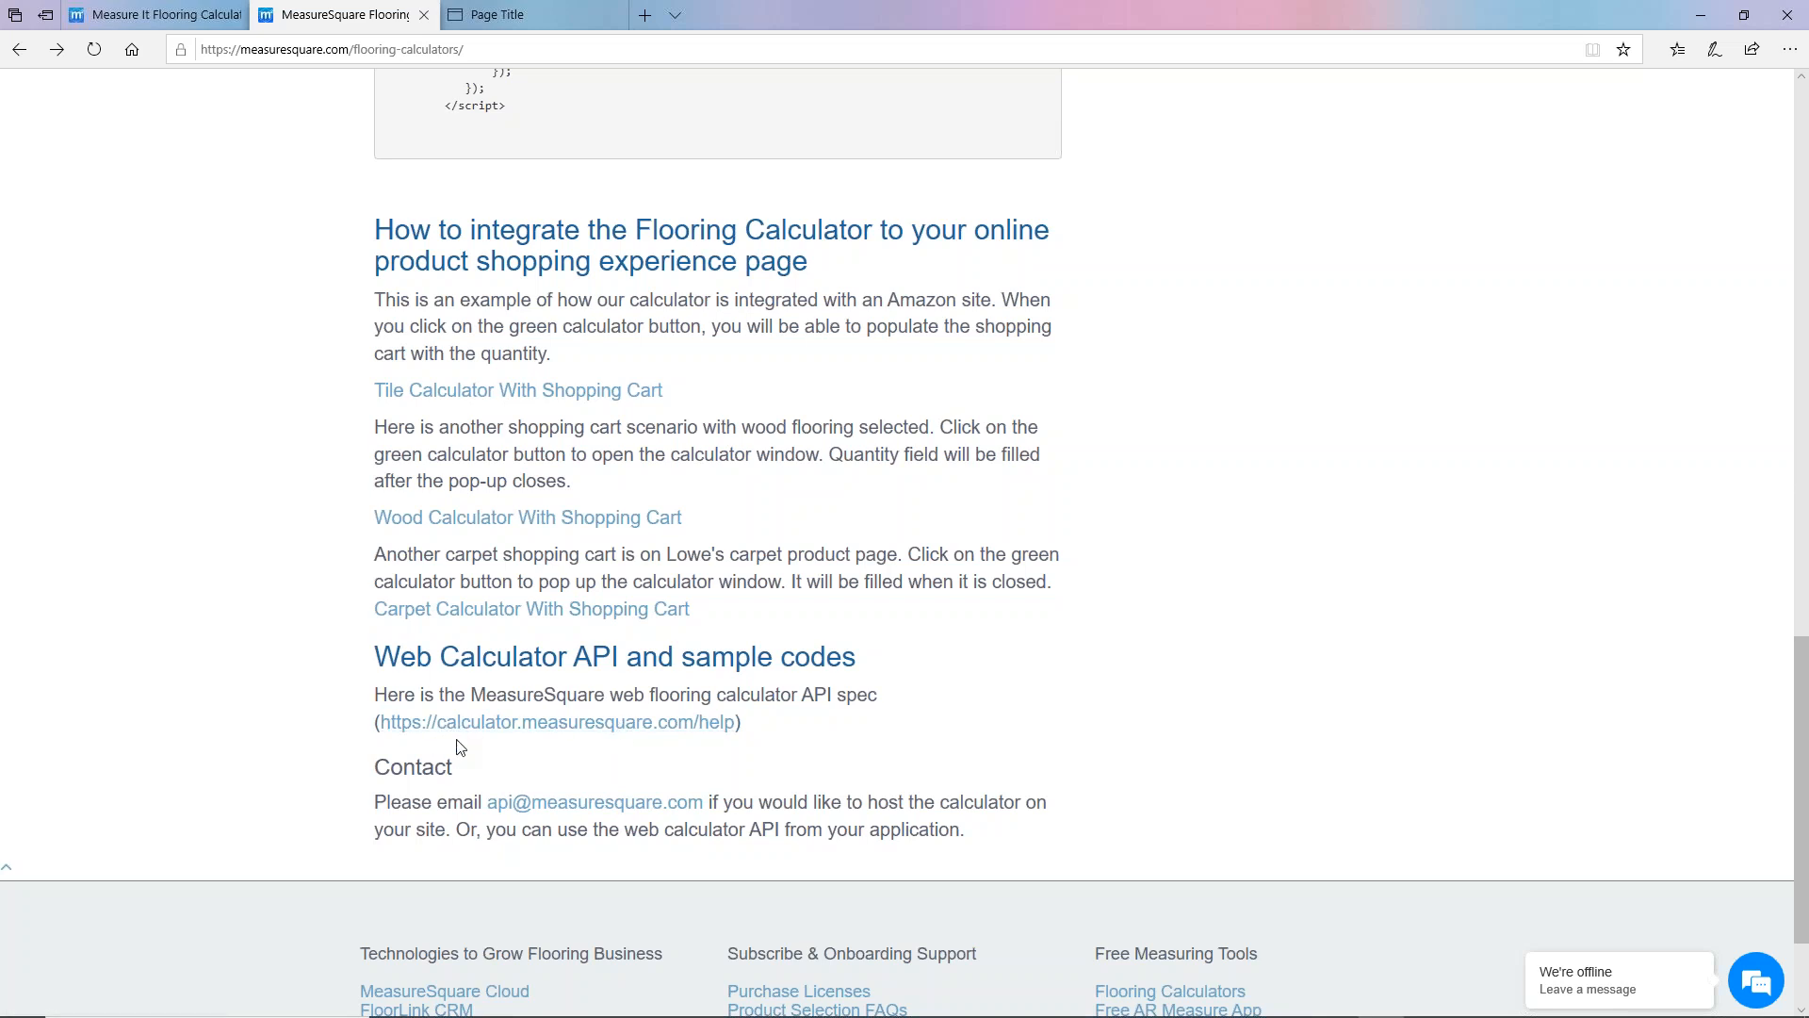
pyautogui.moveTo(522, 739)
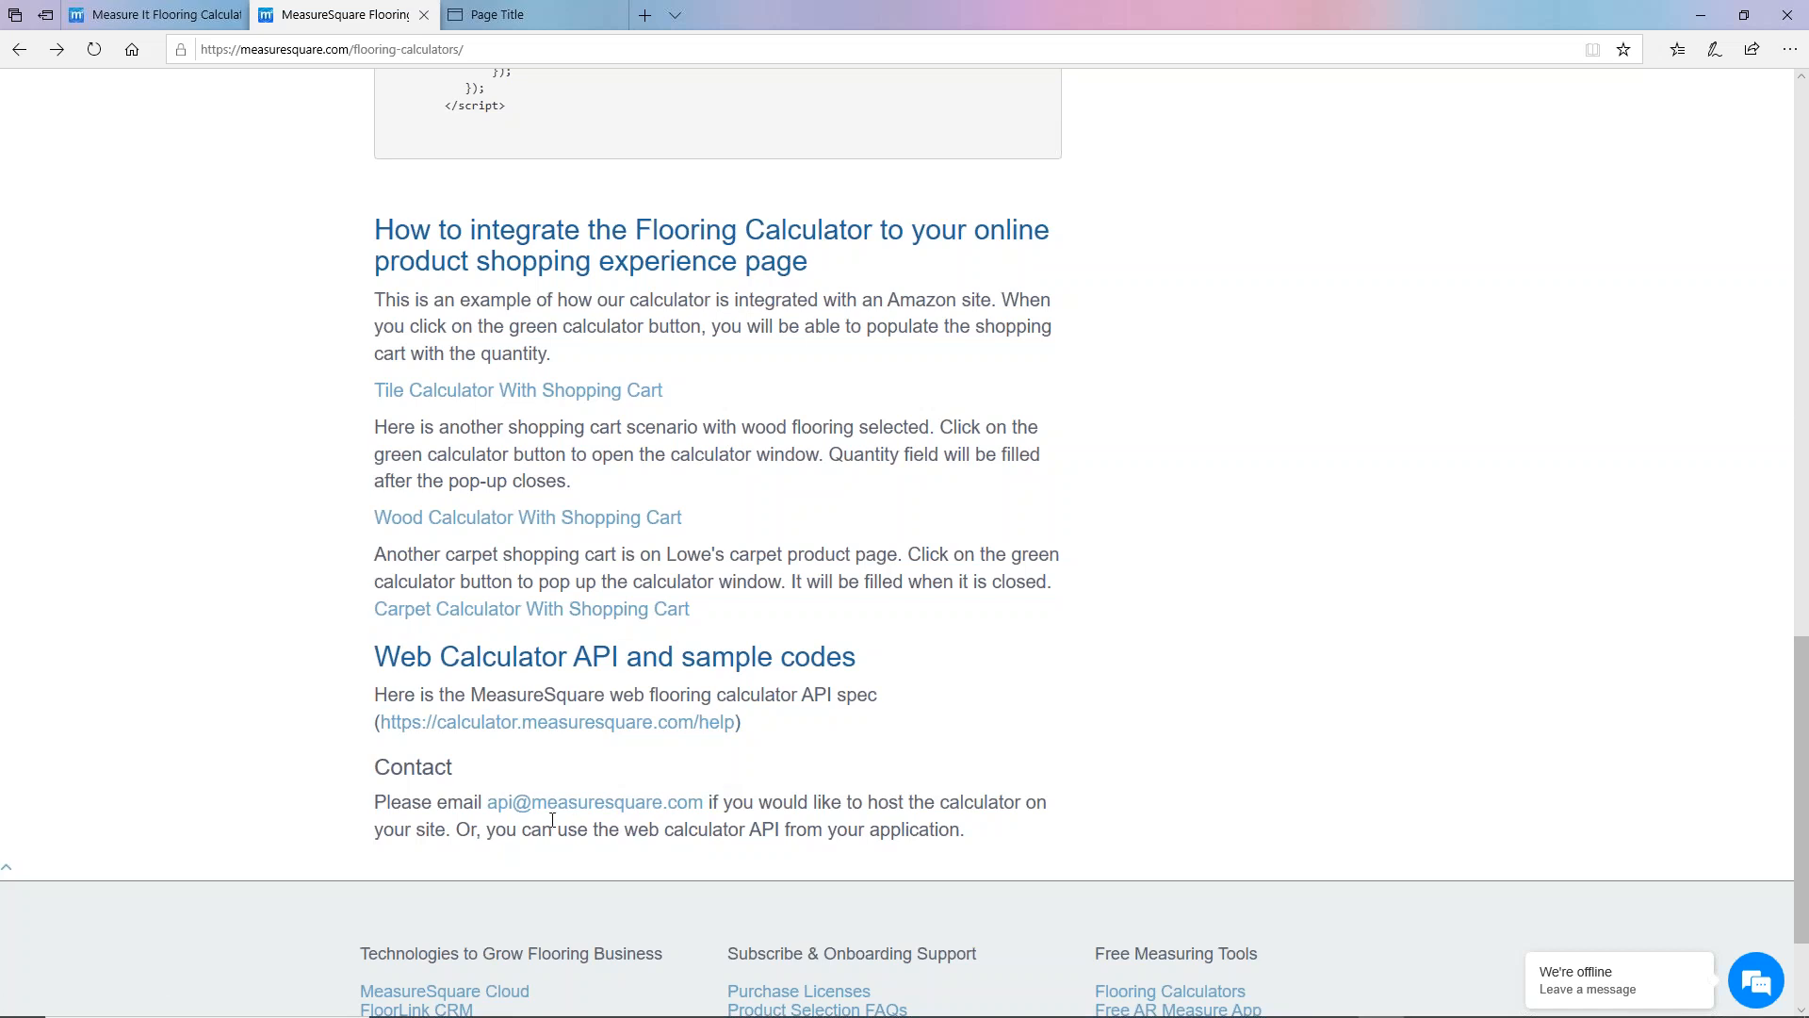
pyautogui.moveTo(622, 825)
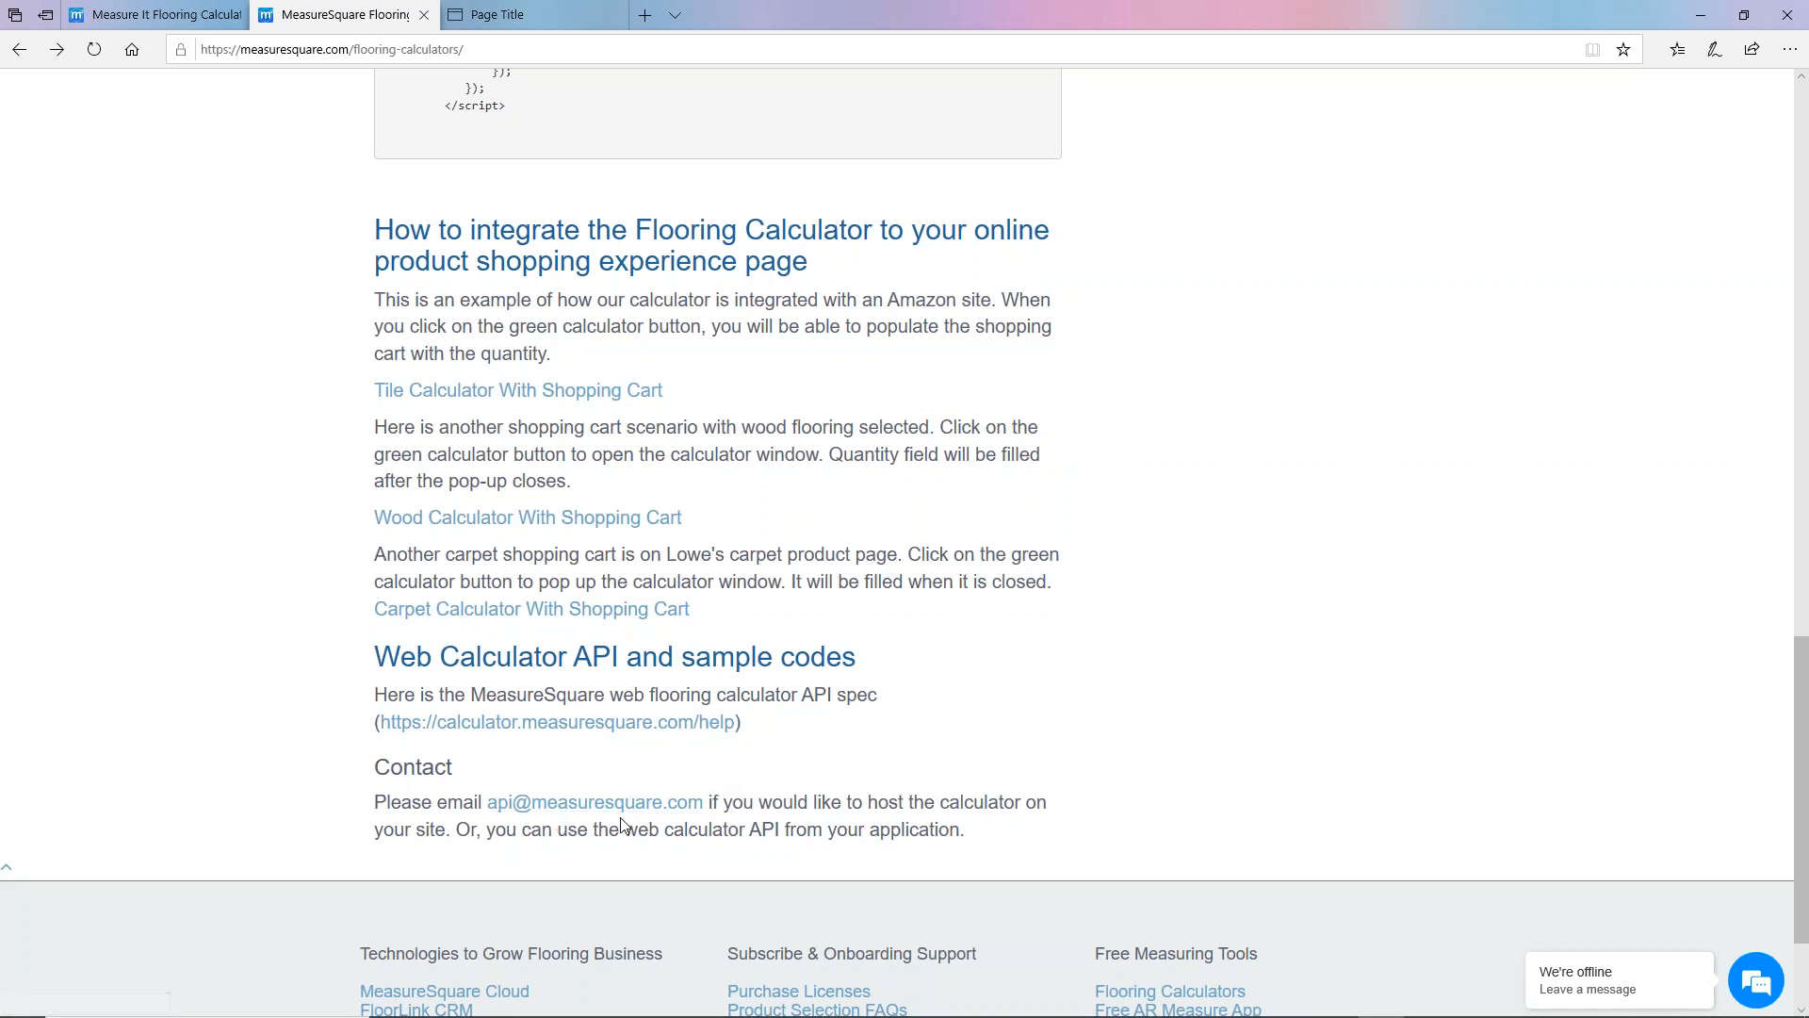